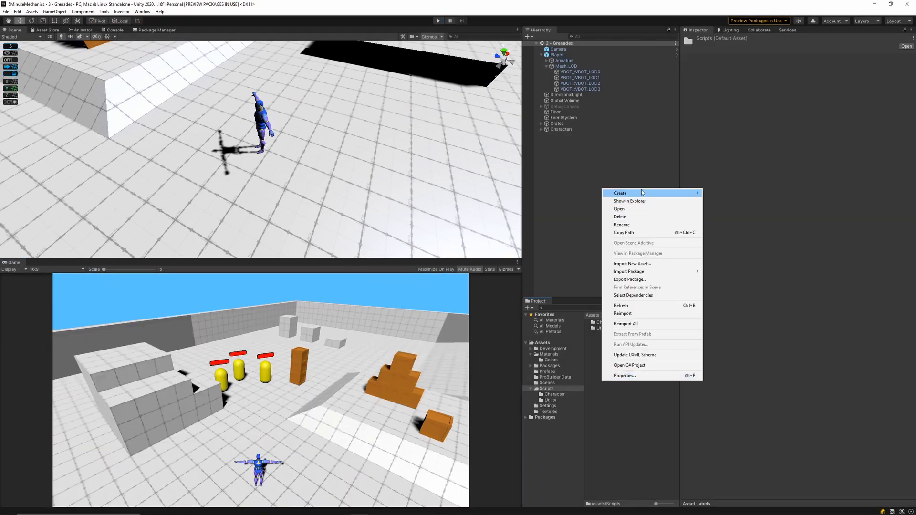
# Create a C# script named GrenadeSpawner in the Project window's Scripts folder
pyautogui.click(620, 193)
pyautogui.write('Grenade')
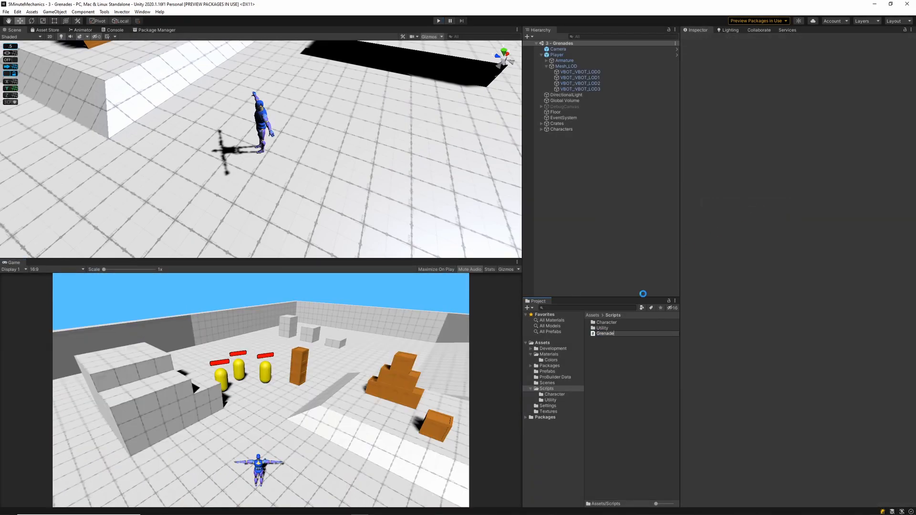
pyautogui.rightClick(631, 328)
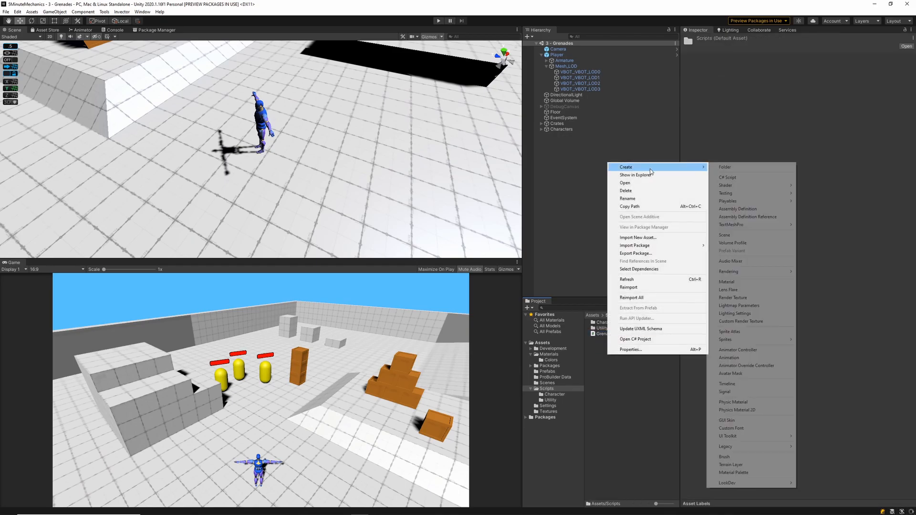
pyautogui.click(727, 177)
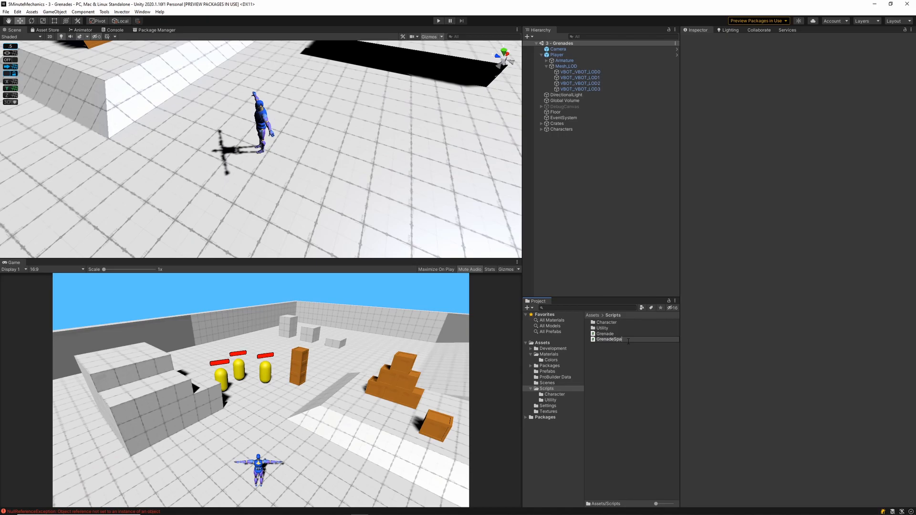
pyautogui.write('GrenadeSpawner')
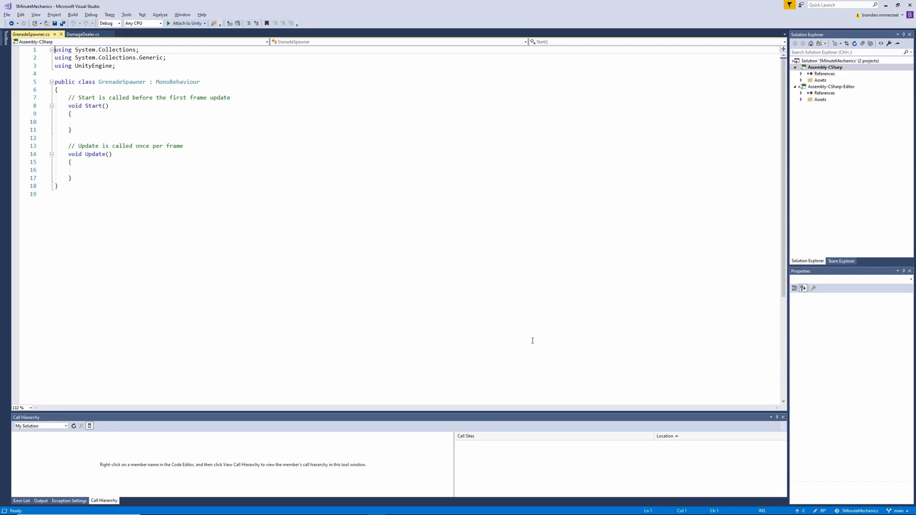
# Add the public grenade field and begin an Update check for Input.GetKeyDown(KeyCode.E)
pyautogui.write('public GameObject grenade;')
pyautogui.write('public Transform spawnPoint;')
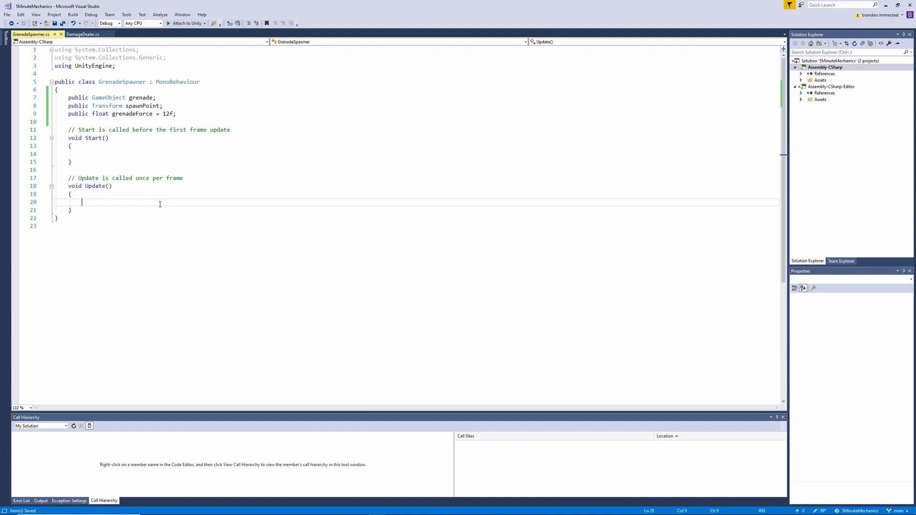
pyautogui.write('if(In')
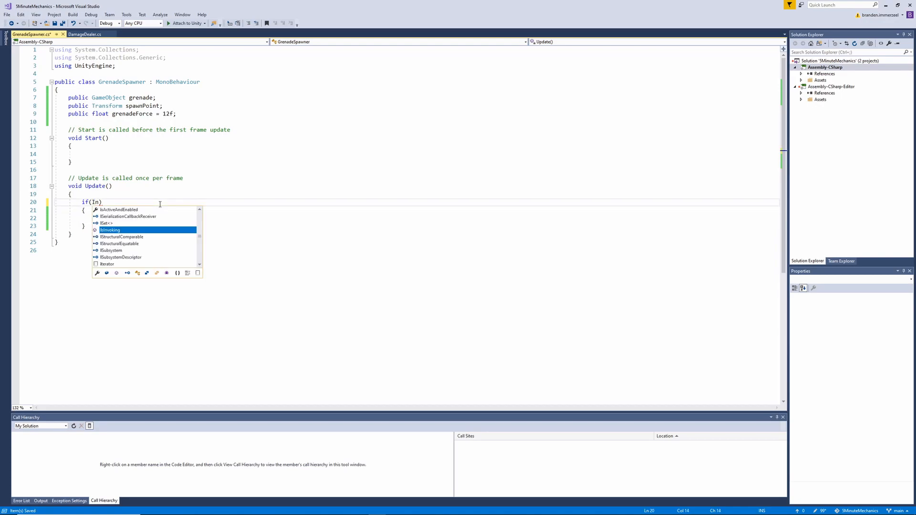
pyautogui.write('put.')
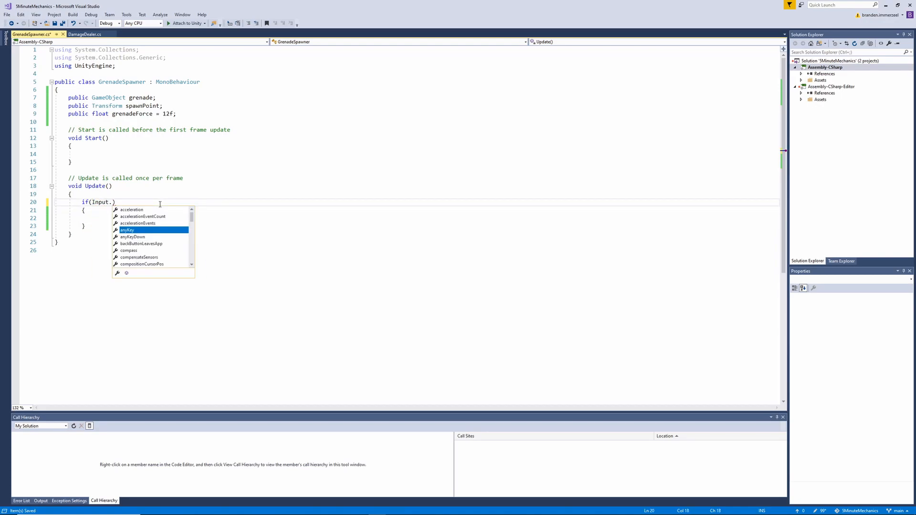
pyautogui.write('GetK')
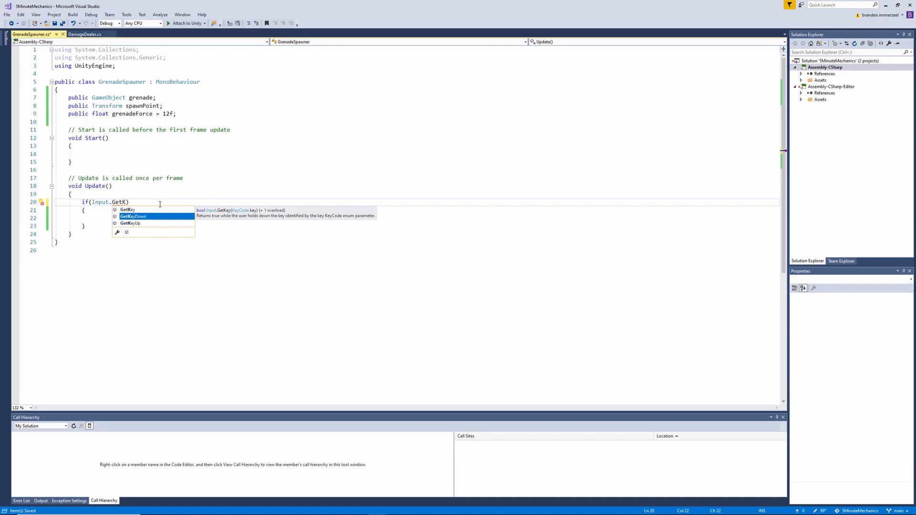
pyautogui.press('Tab')
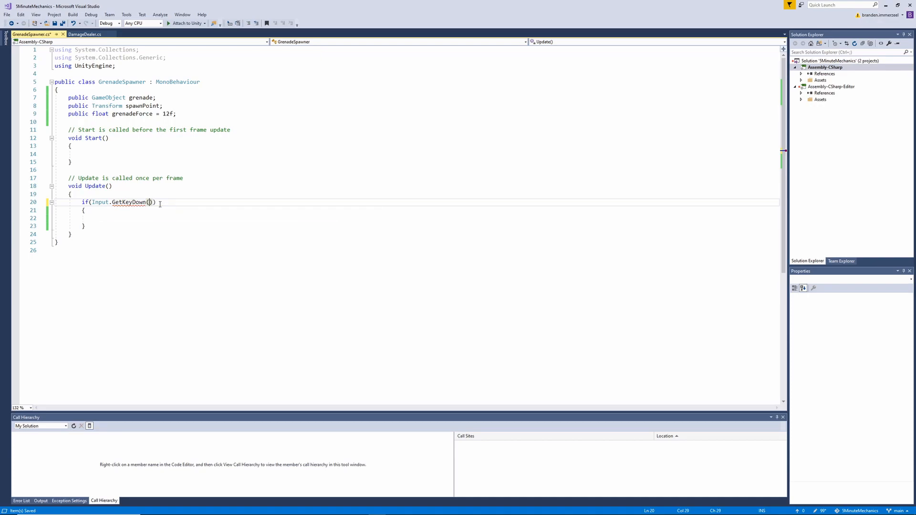
pyautogui.write('KeyCode')
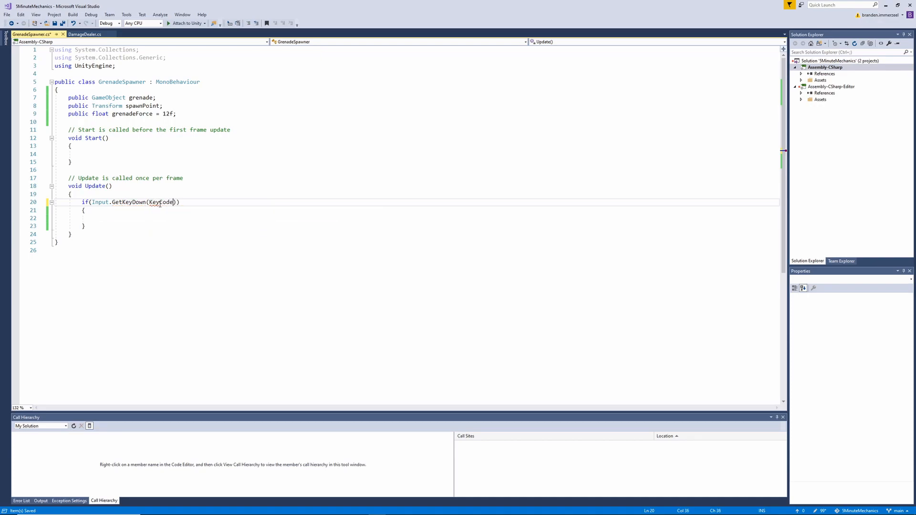
pyautogui.write('.e')
pyautogui.write('private')
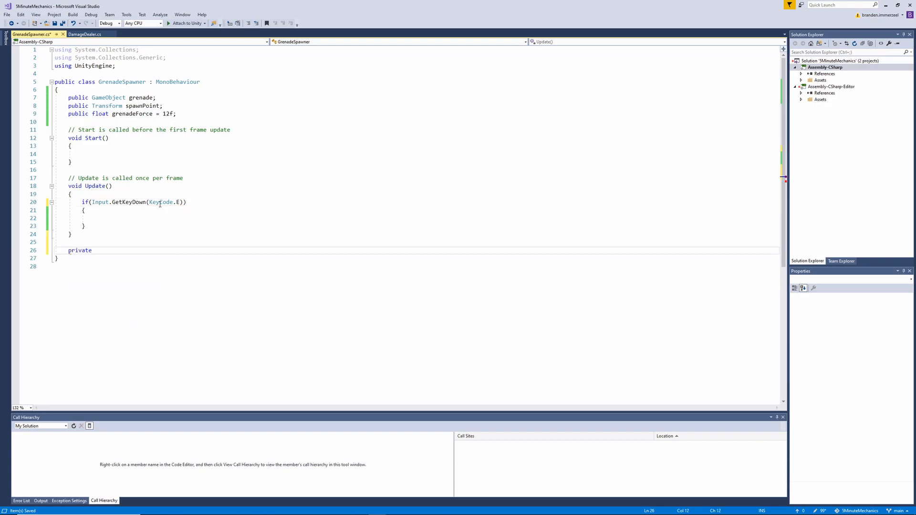
# Declare a SpawnGrenade method and call SpawnGrenade() when E is pressed
pyautogui.write('void Spawn')
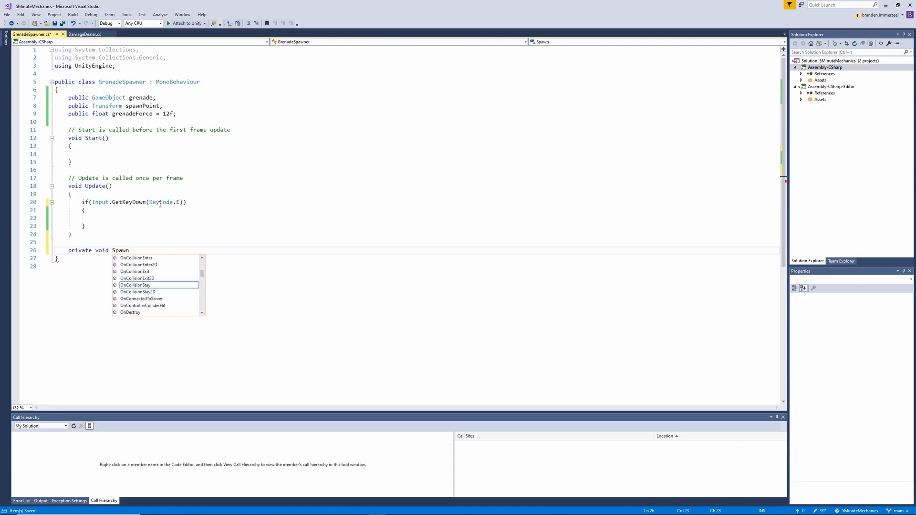
pyautogui.write('Grenade(')
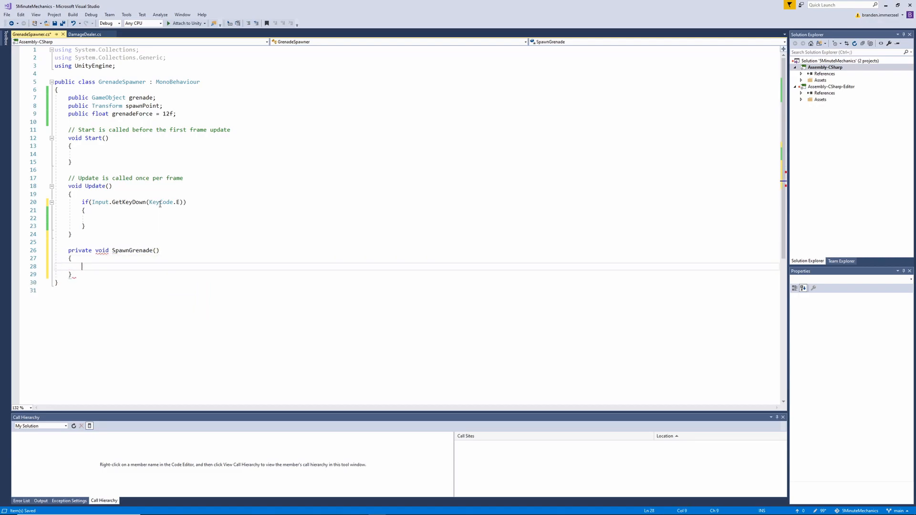
pyautogui.write('SpawnGrenade();')
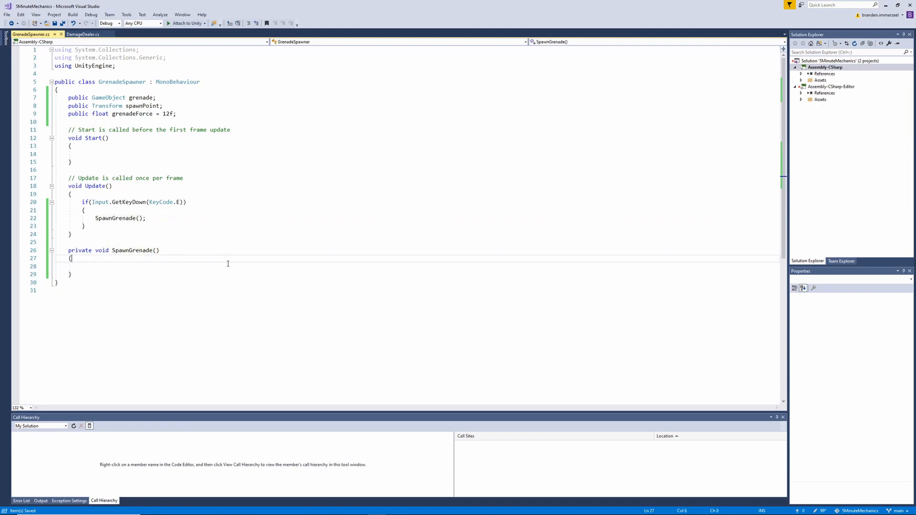
# In SpawnGrenade, instantiate the grenade into grenadeObj at spawnPoint with identity rotation
pyautogui.write('game')
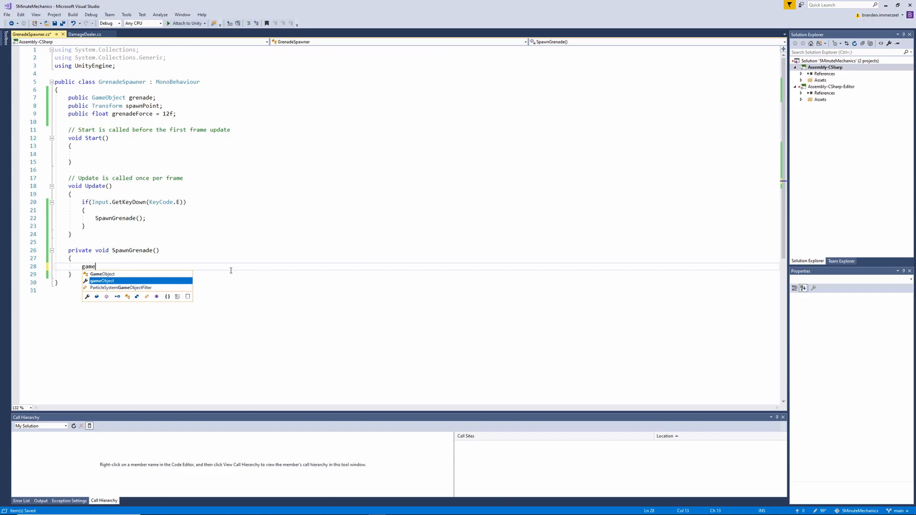
pyautogui.write('Object gre')
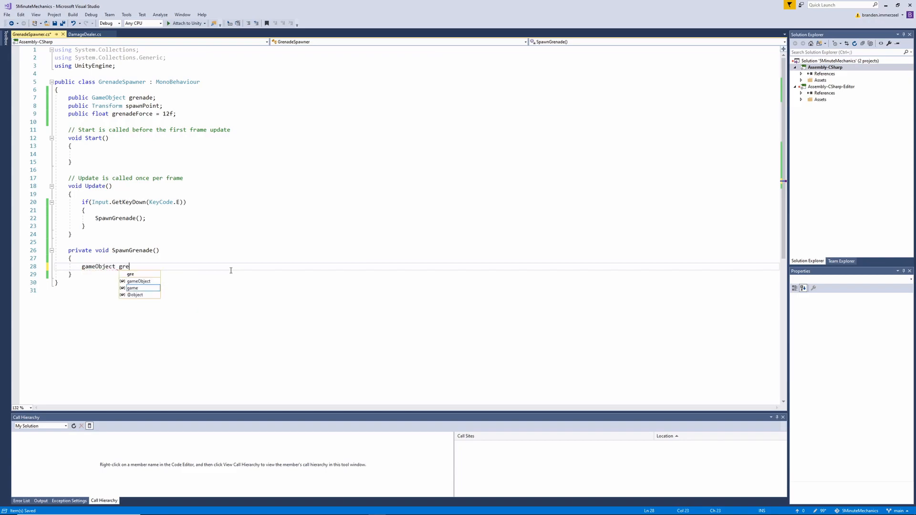
pyautogui.write('nade')
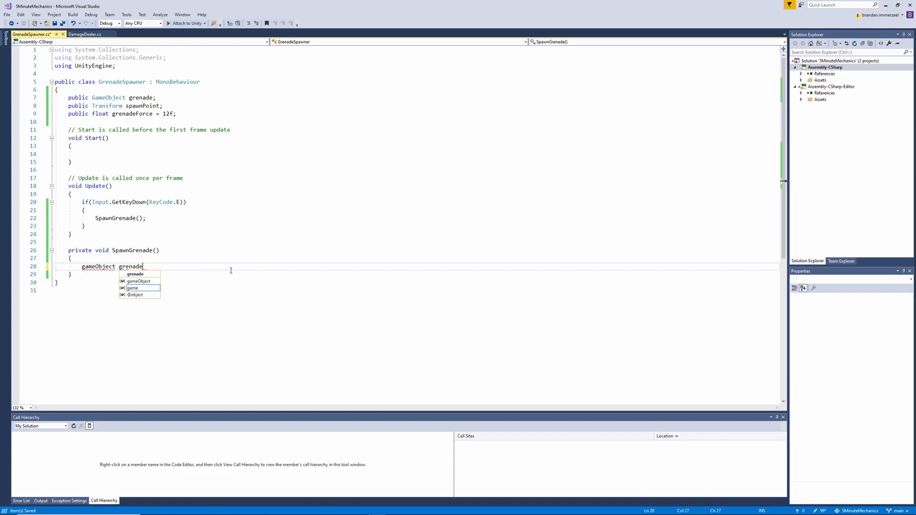
pyautogui.write('Obj = In')
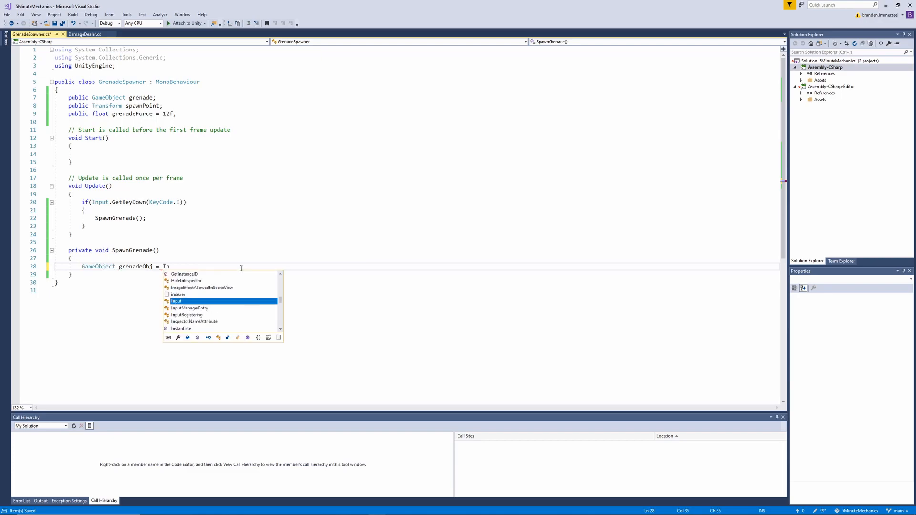
pyautogui.write('stantiate')
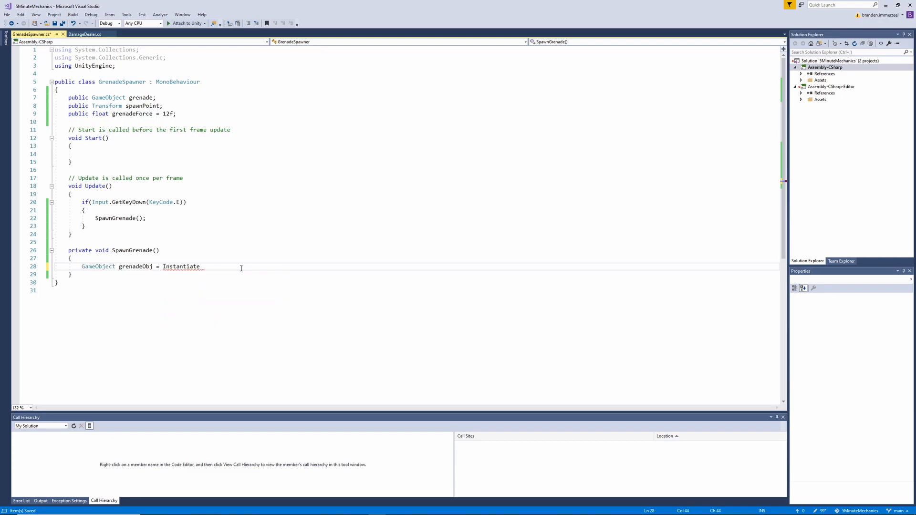
pyautogui.write('();')
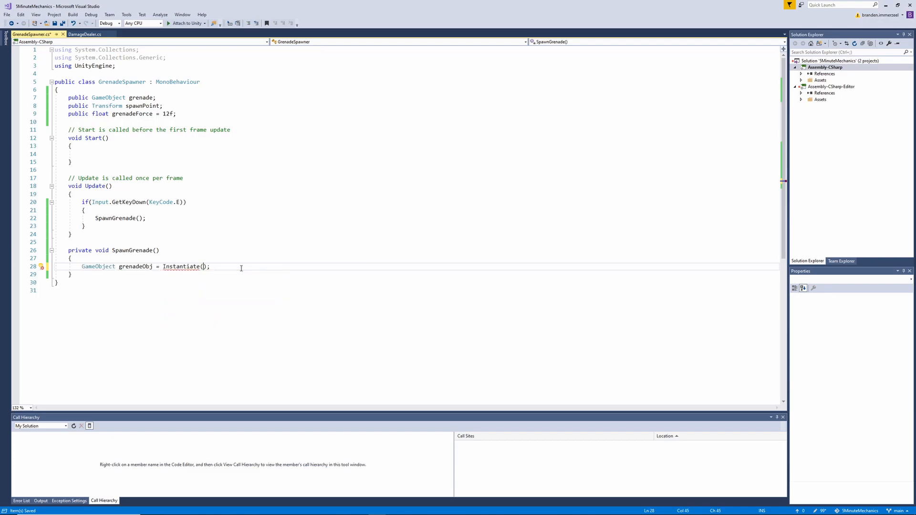
pyautogui.write('grenade')
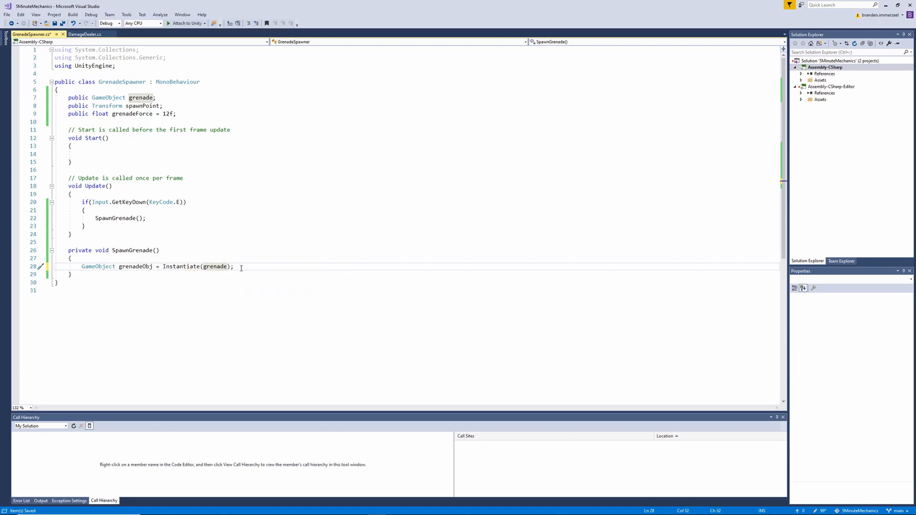
pyautogui.write(',')
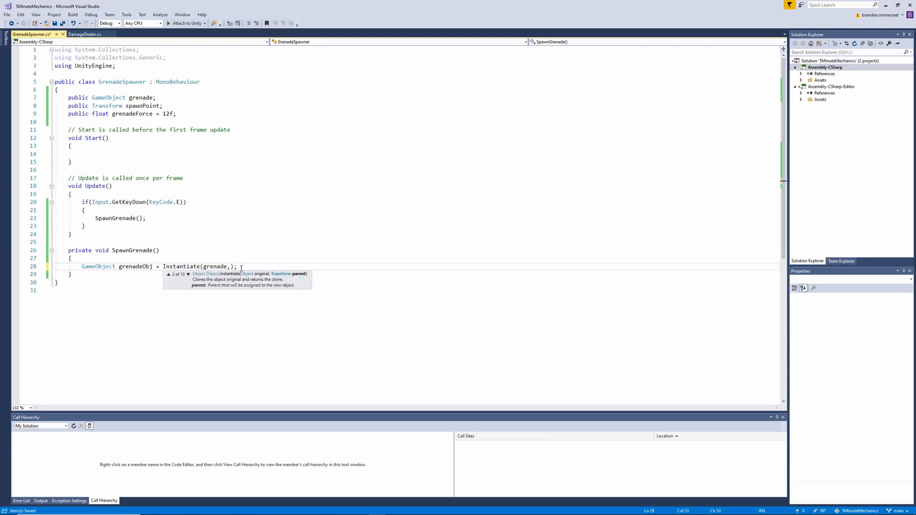
pyautogui.write('spawnPoint,')
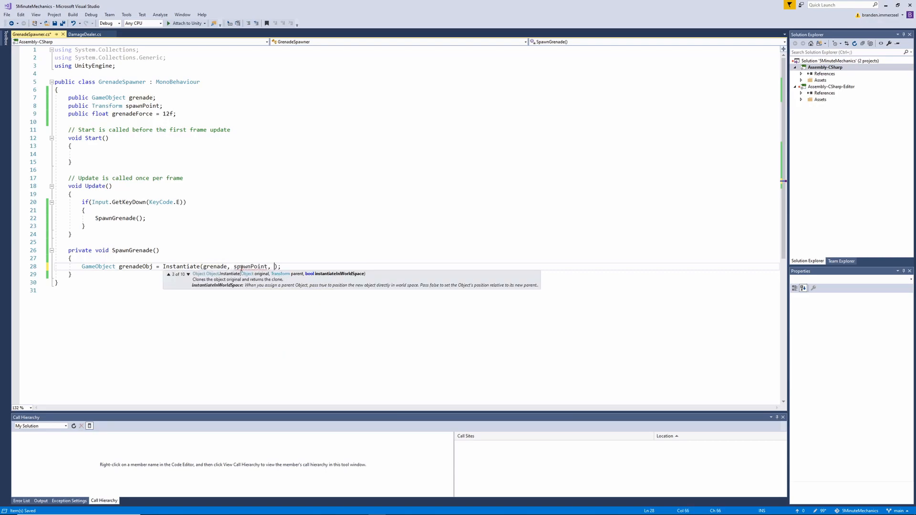
pyautogui.write('0')
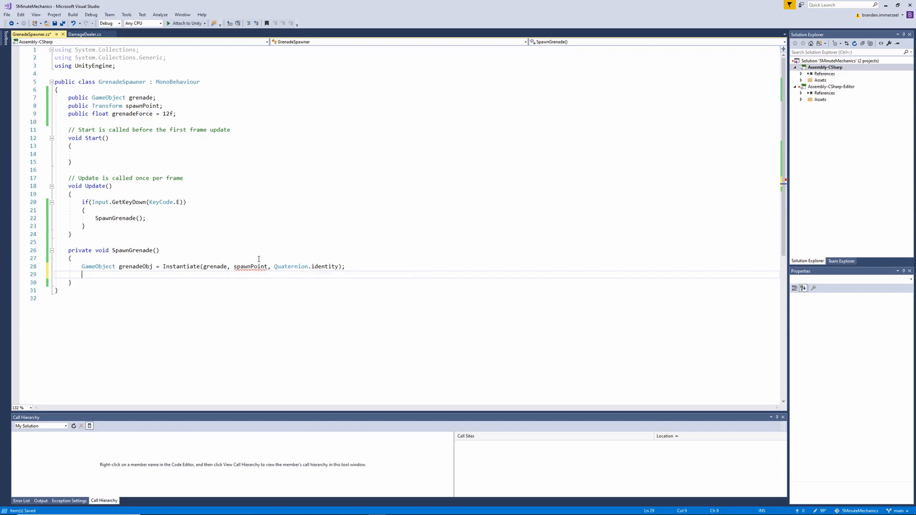
# Add grenadeObj.GetComponent<Rigidbody>().AddForce(spawnPoint.forward * grenadeForce, ForceMode...) to SpawnGrenade
pyautogui.write('.pos')
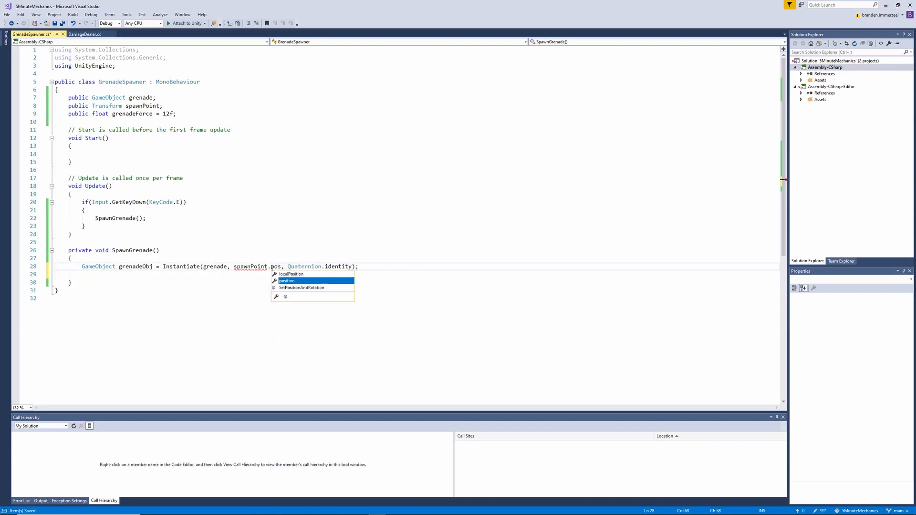
pyautogui.write('gred')
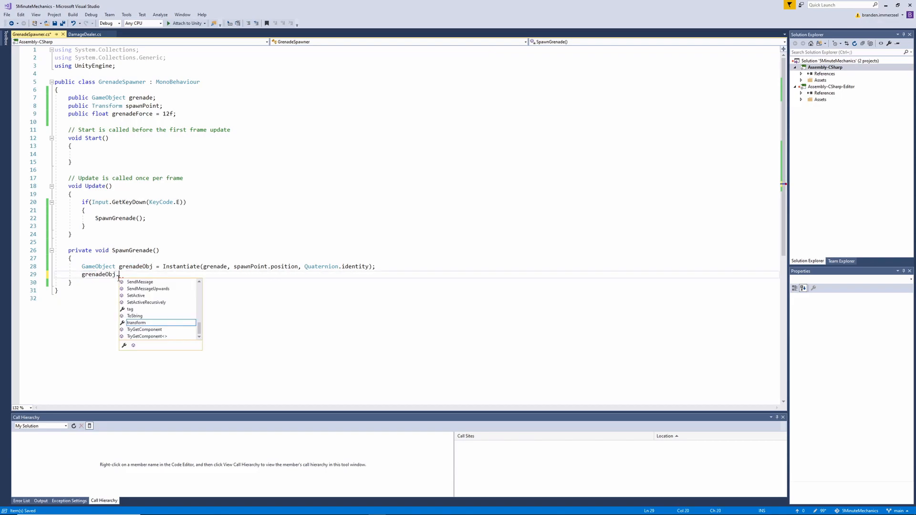
pyautogui.write('GetComponent')
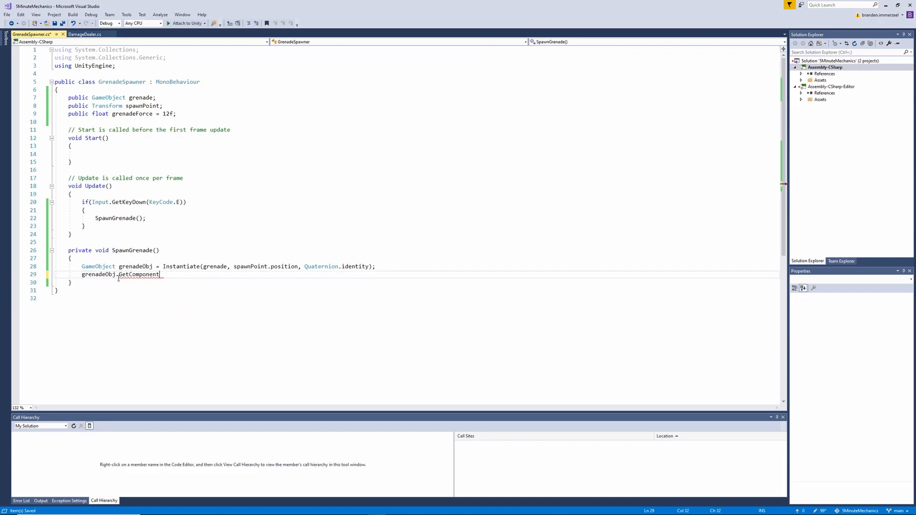
pyautogui.write('<>();')
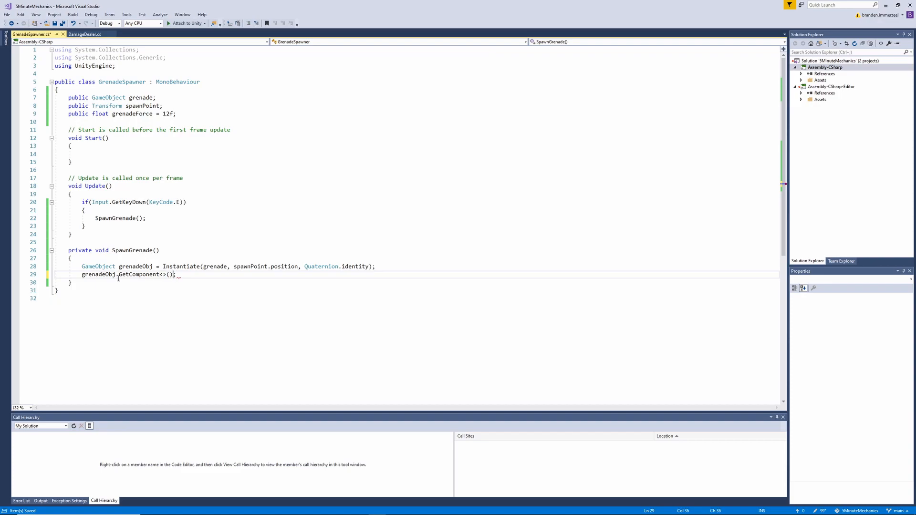
pyautogui.write('Rigidbody')
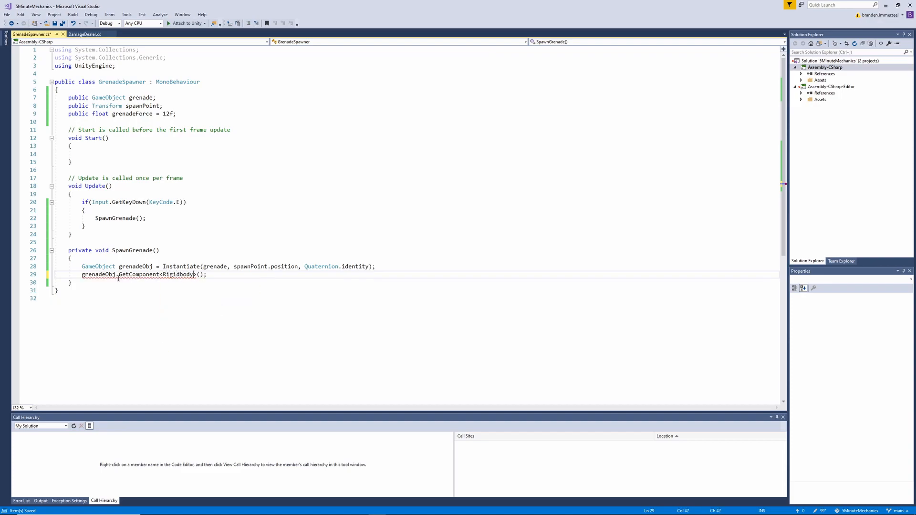
pyautogui.write('AddForce(spawnPoint.forward')
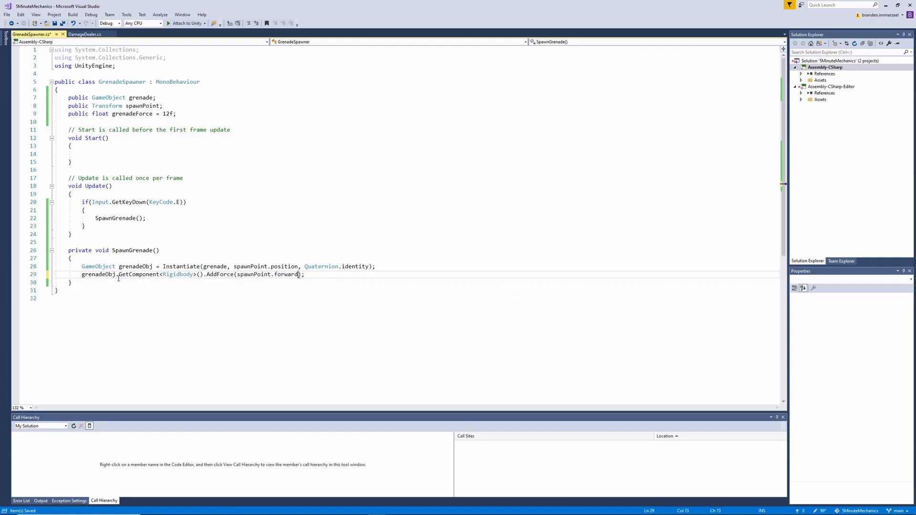
pyautogui.write('grenadeForce,')
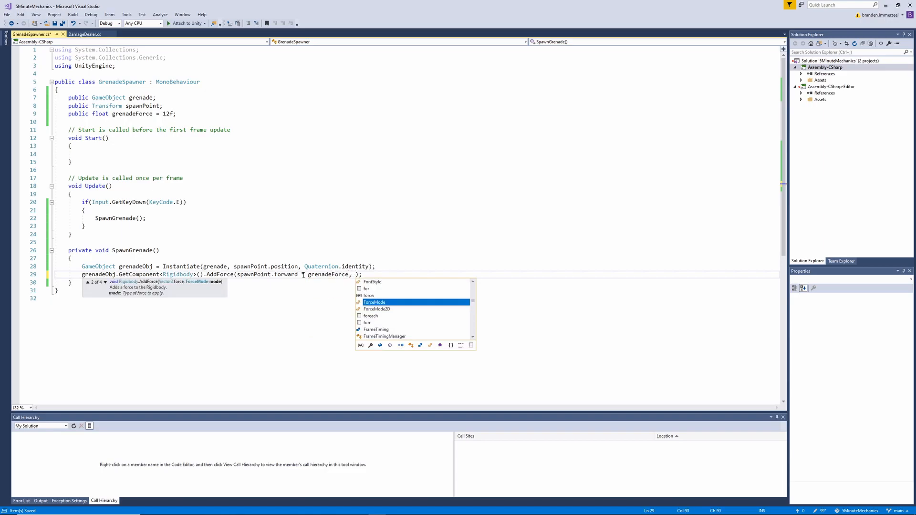
pyautogui.write('ForceMode.')
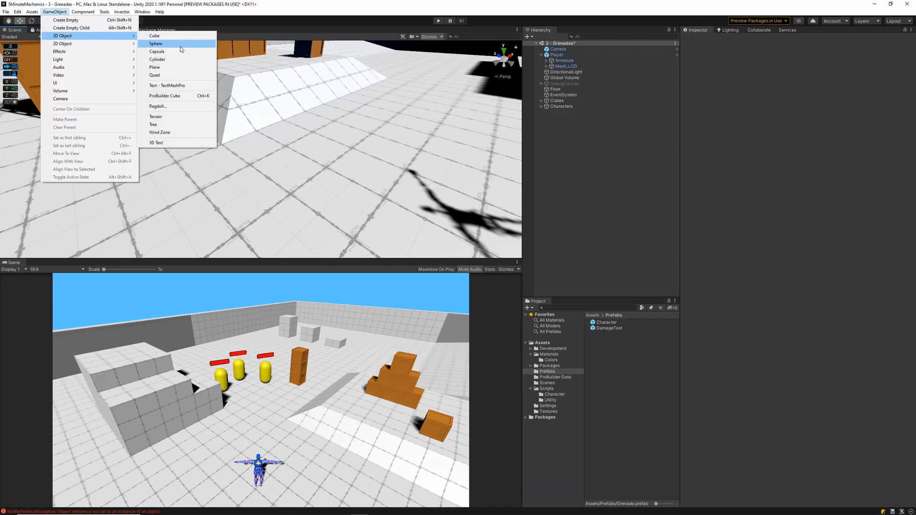
# Add a sphere scaled to 0.4 with a Rigidbody and a trigger collider
pyautogui.click(156, 44)
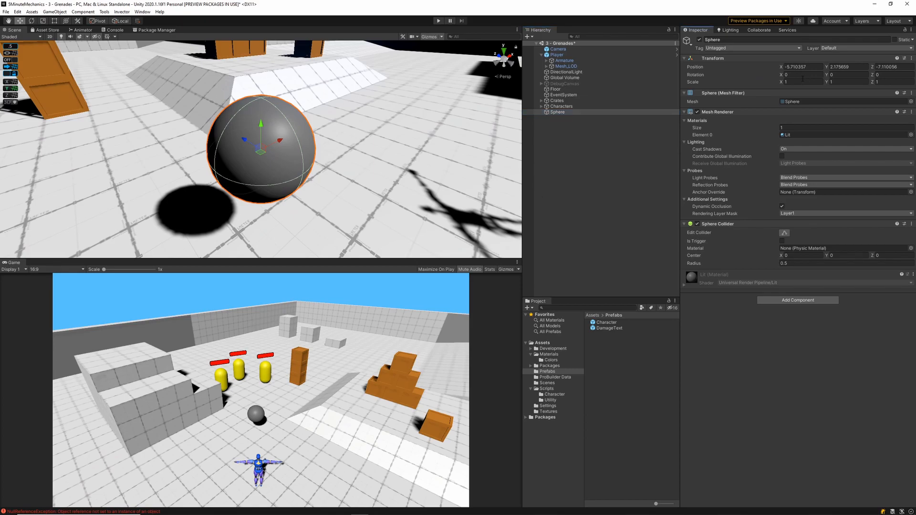
pyautogui.write('0.4')
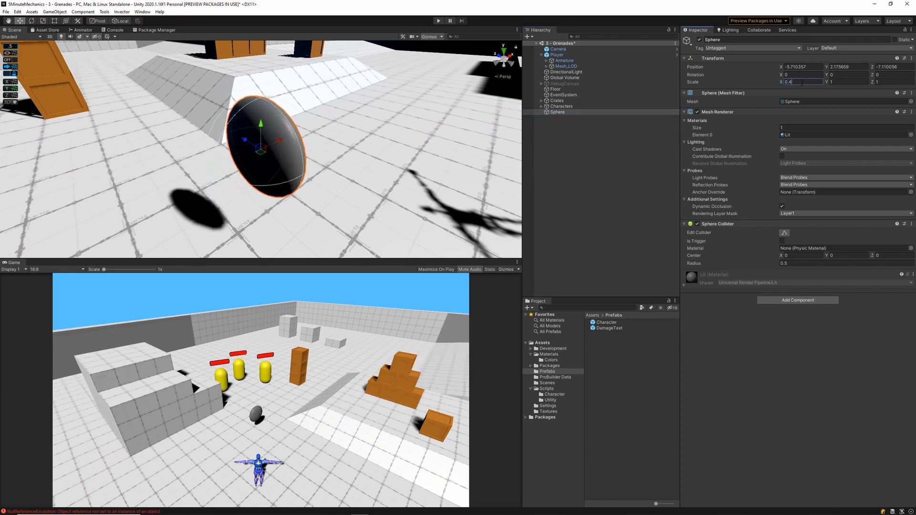
pyautogui.write('0.4')
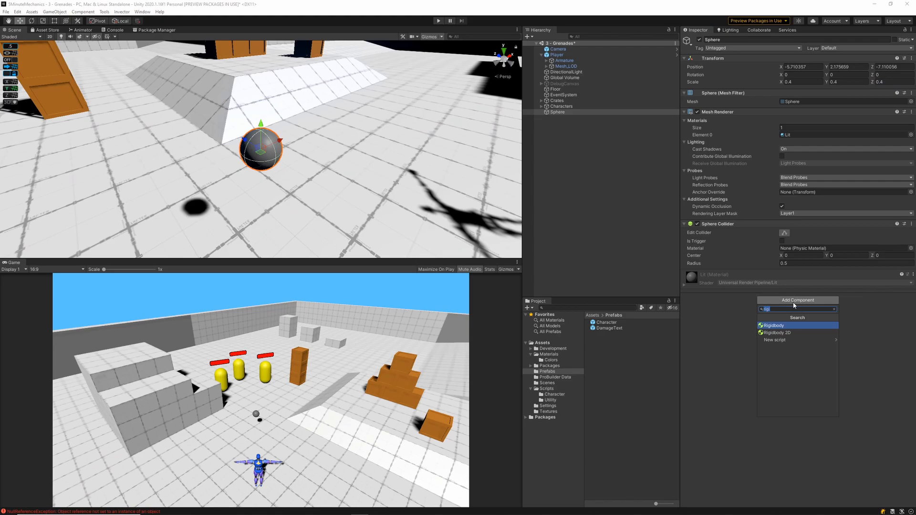
pyautogui.click(772, 325)
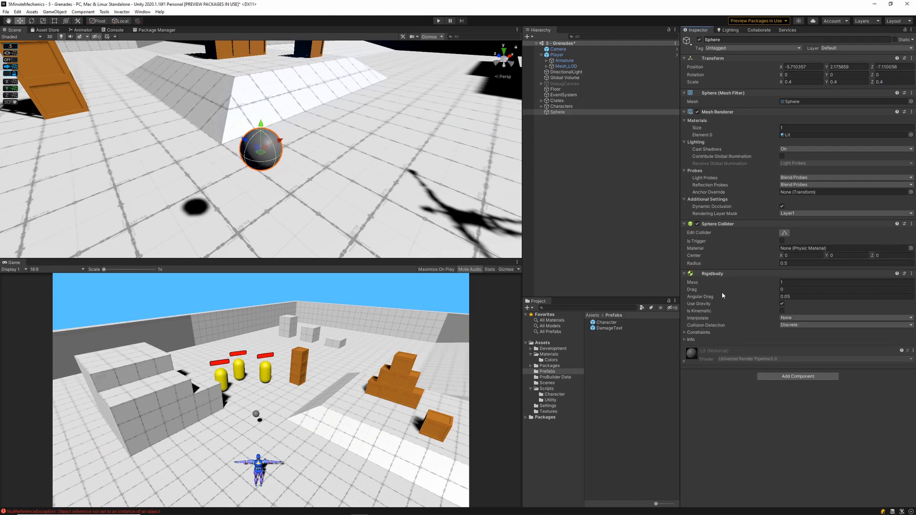
pyautogui.click(781, 240)
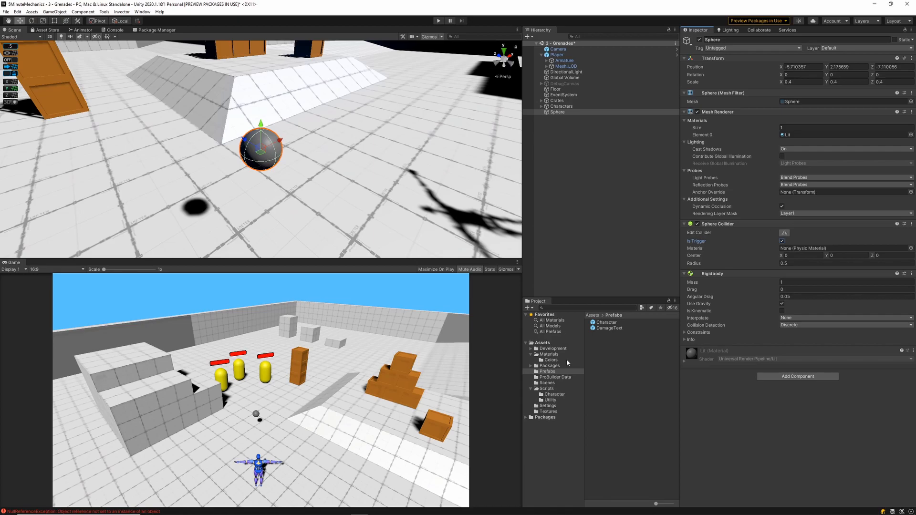
pyautogui.moveTo(580, 133)
pyautogui.write('Grenade')
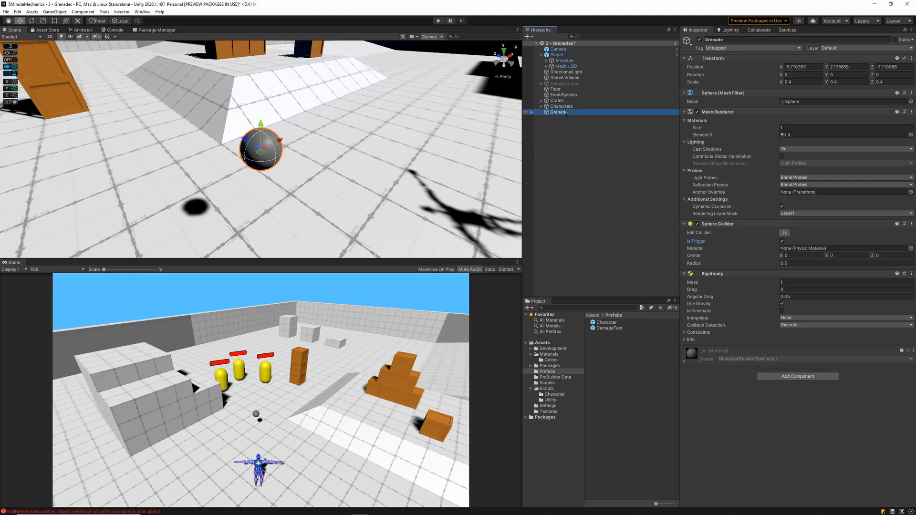
# Give the sphere the DarkGreen material and rename it Grenade
pyautogui.click(550, 360)
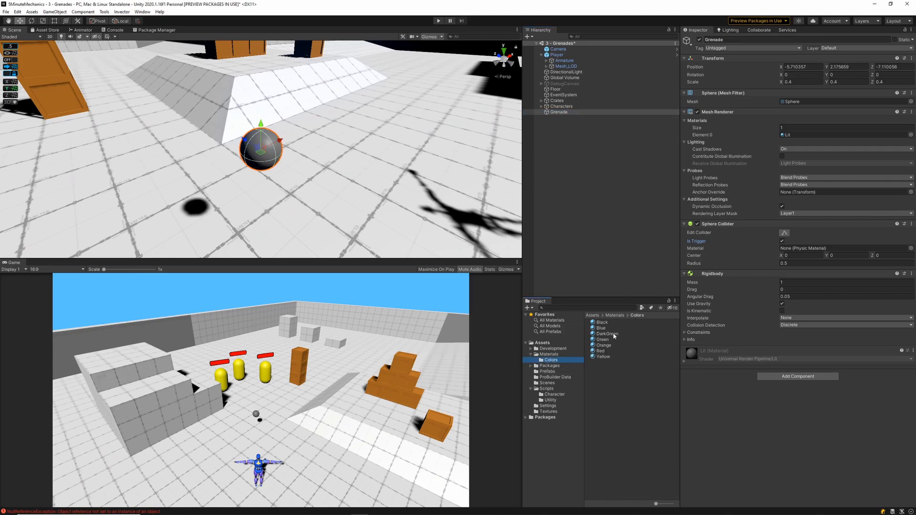
pyautogui.click(606, 333)
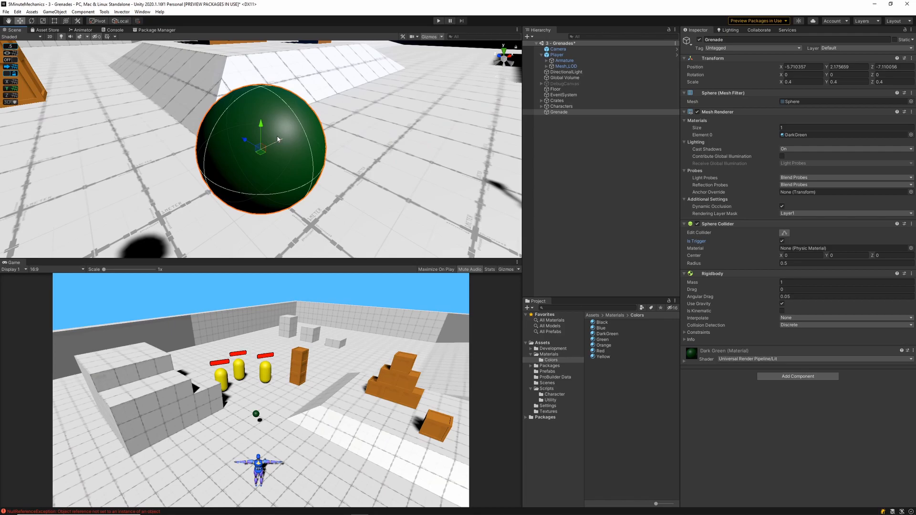
pyautogui.rightClick(557, 111)
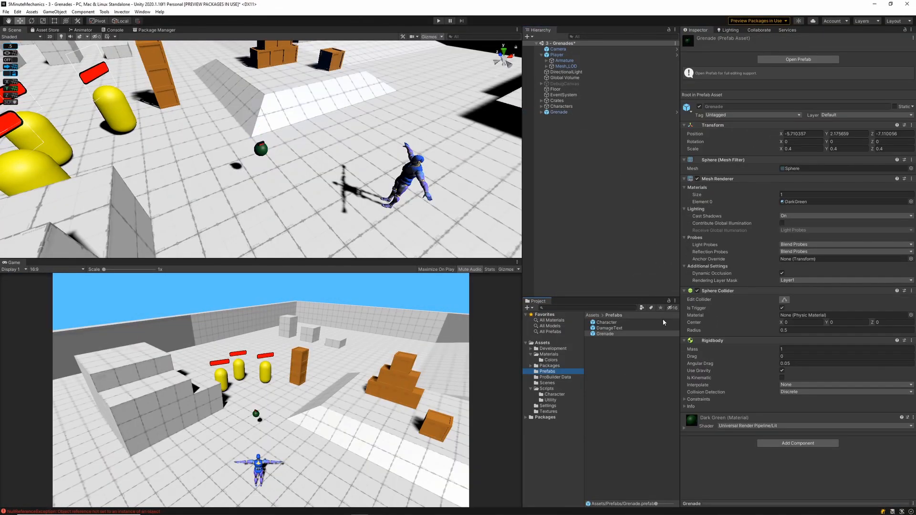
# Delete the Grenade instance and add an empty GrenadeSpawn child under Player
pyautogui.click(557, 112)
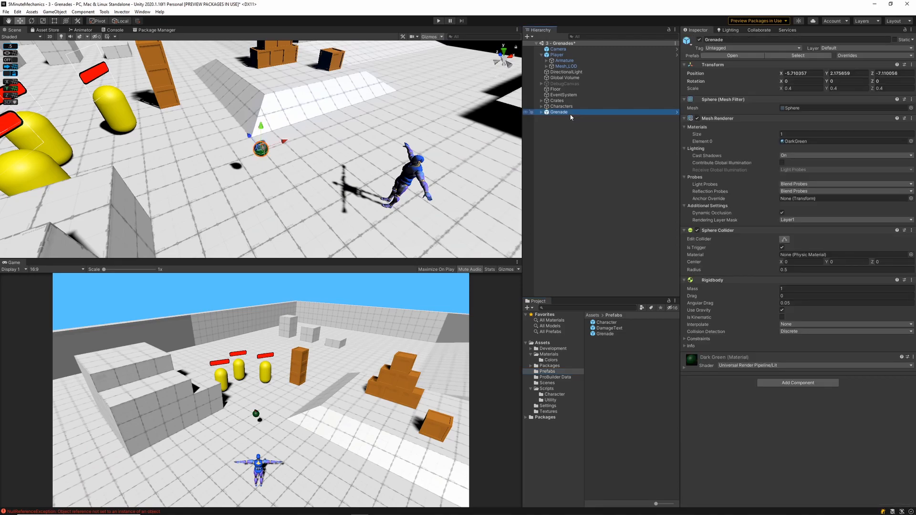
pyautogui.click(559, 49)
pyautogui.write('GrenadeSPawn')
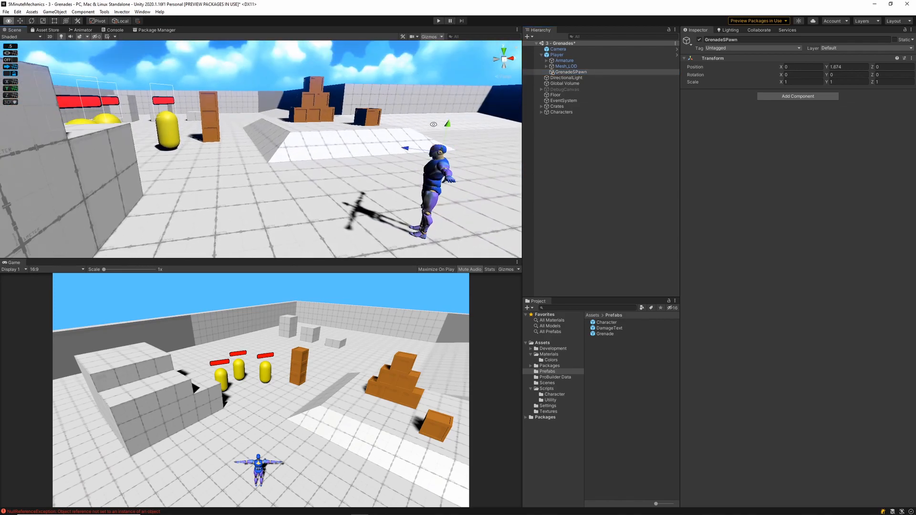
# Attach GrenadeSpawner to Player with GrenadeSpawn as spawn point and grenade force 12
pyautogui.click(555, 55)
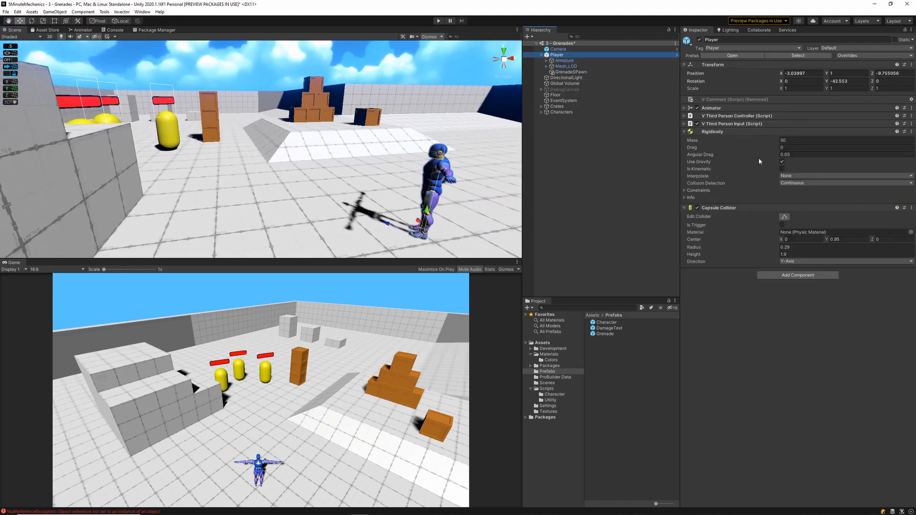
pyautogui.click(547, 388)
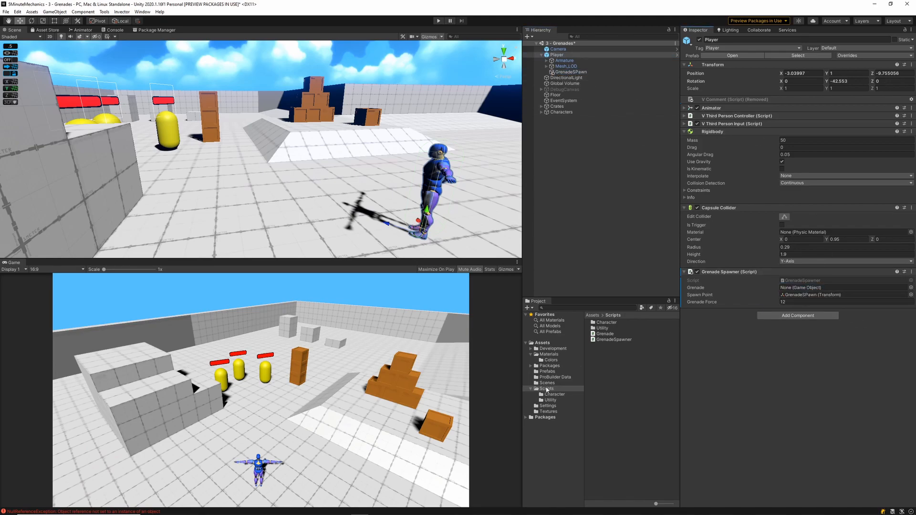
pyautogui.click(546, 371)
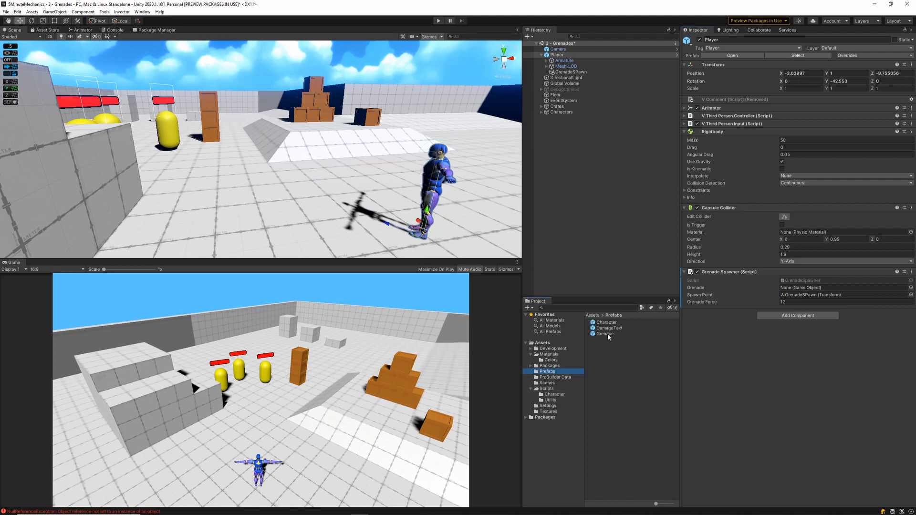
pyautogui.click(605, 334)
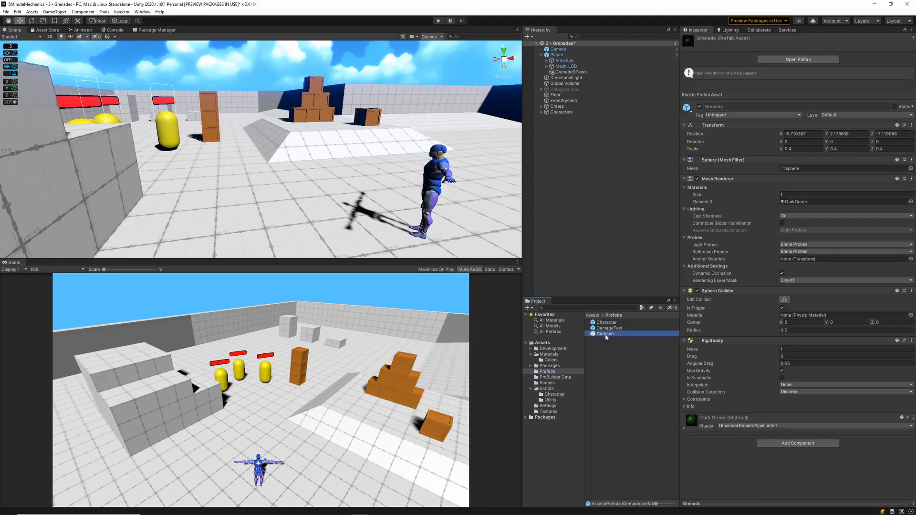
# Open the Grenade prefab, add two small black cube children, then exit prefab mode
pyautogui.doubleClick(605, 333)
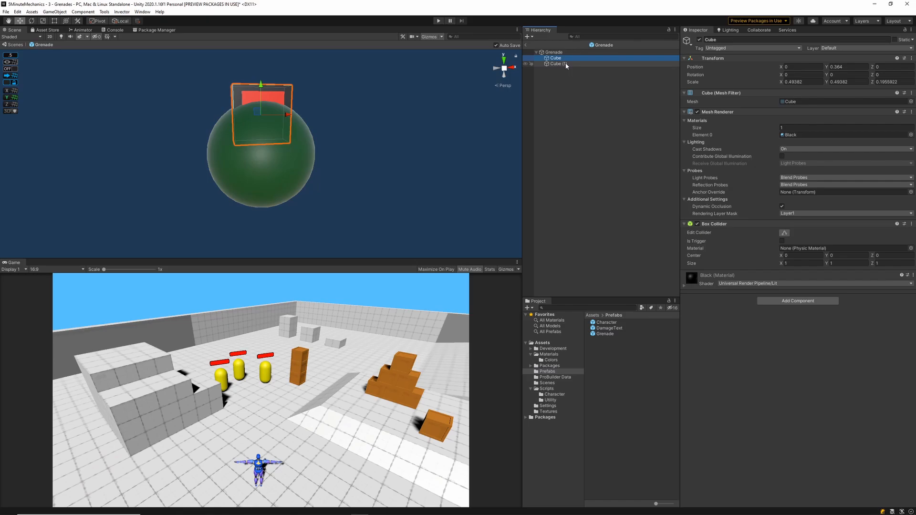
pyautogui.rightClick(713, 224)
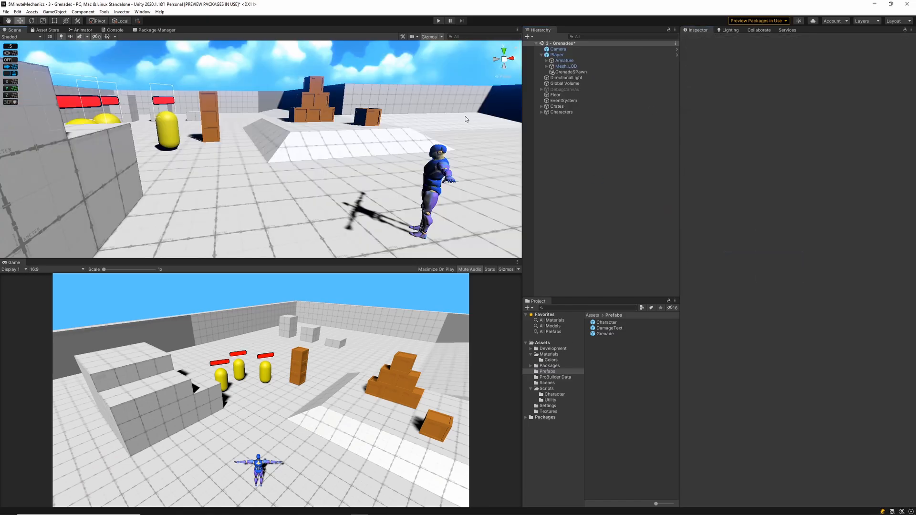
pyautogui.click(570, 72)
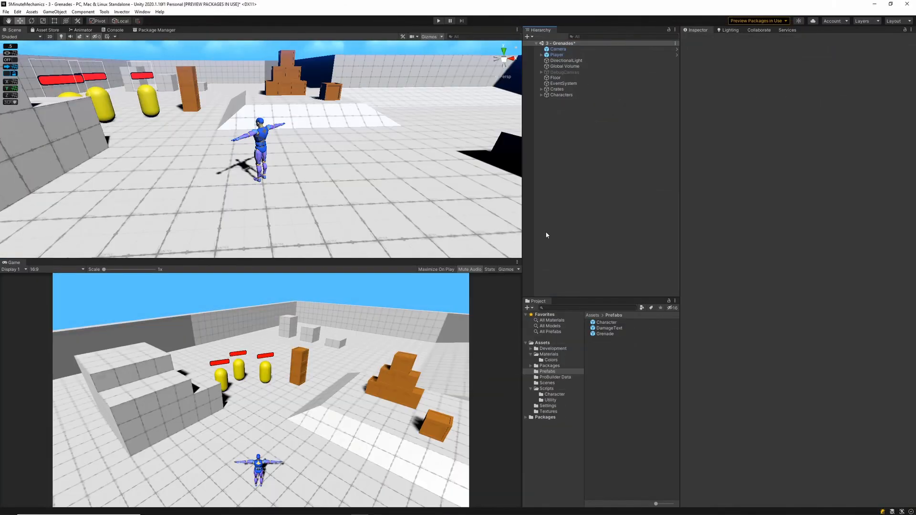
# Create a red non-looping Particle System: Stop Action Destroy, lifetime 1, speed 20, 80-particle burst
pyautogui.rightClick(547, 235)
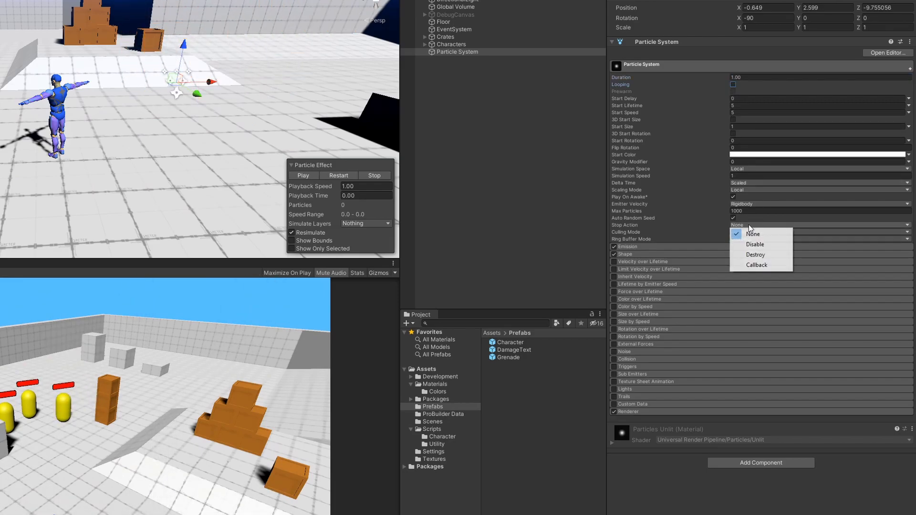
pyautogui.click(754, 254)
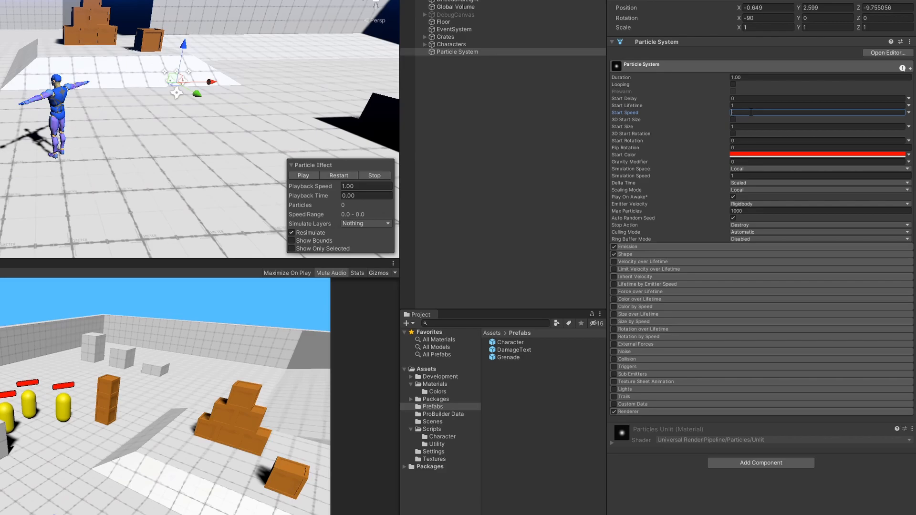
pyautogui.write('20')
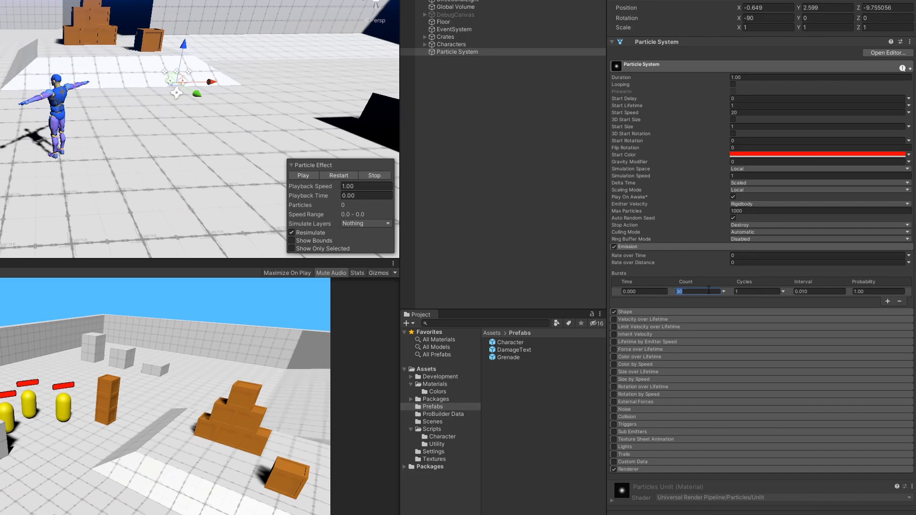
pyautogui.write('80')
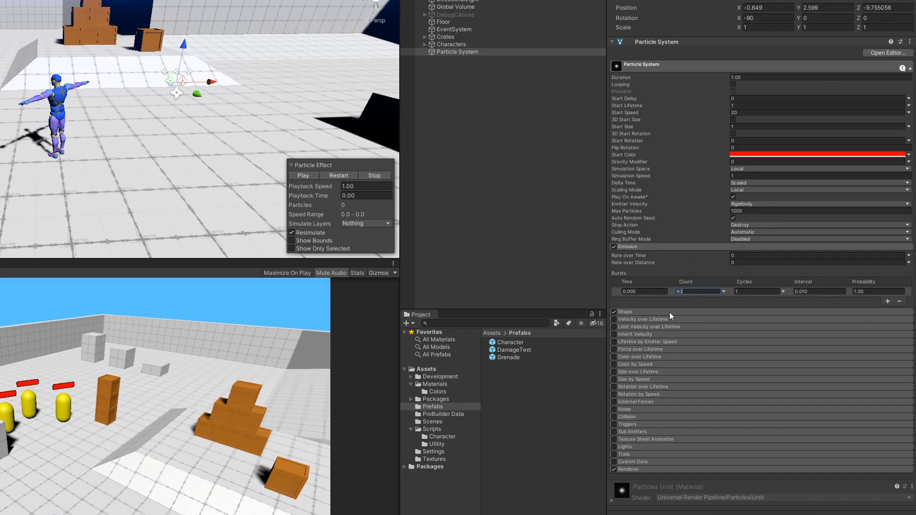
# Set the particle Shape module to Sphere and preview the 80-particle burst
pyautogui.click(613, 311)
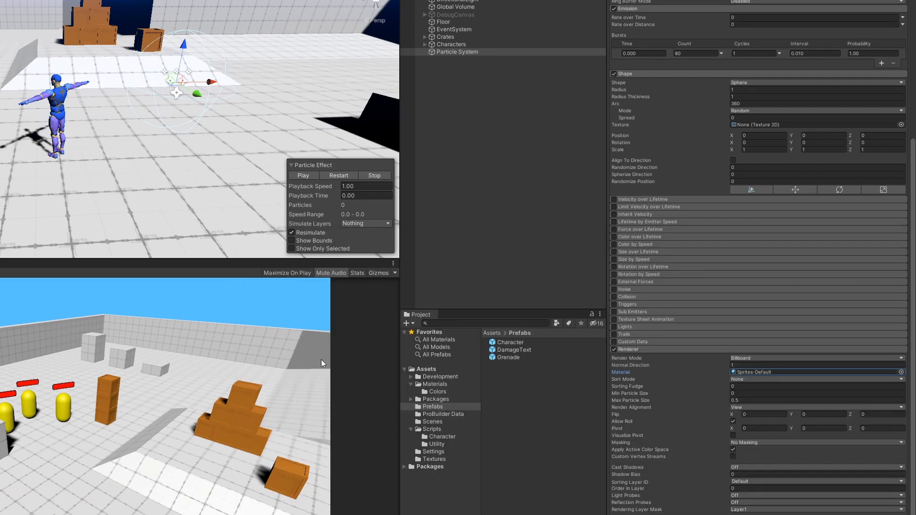
pyautogui.click(303, 175)
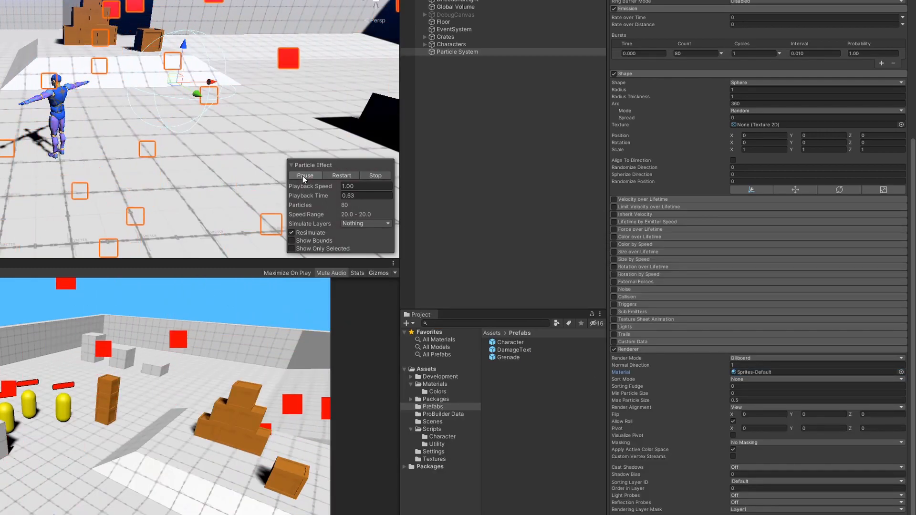
pyautogui.click(303, 175)
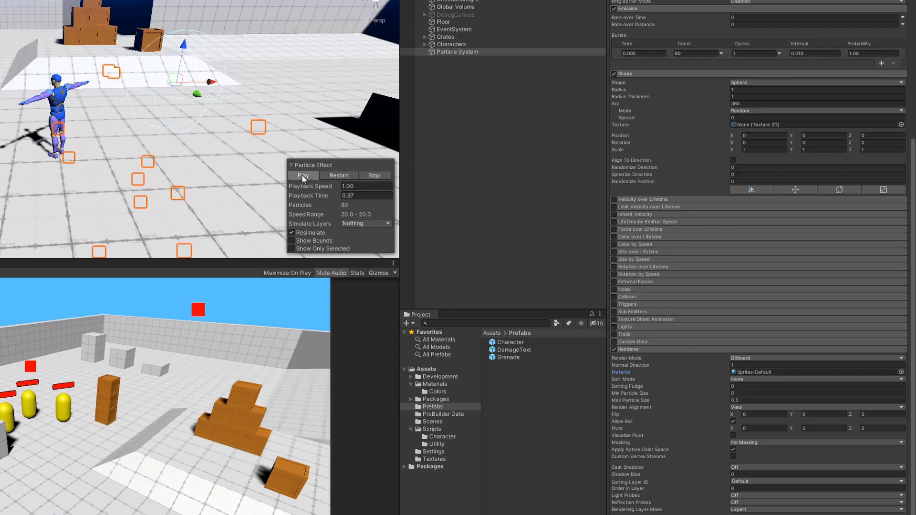
pyautogui.click(374, 175)
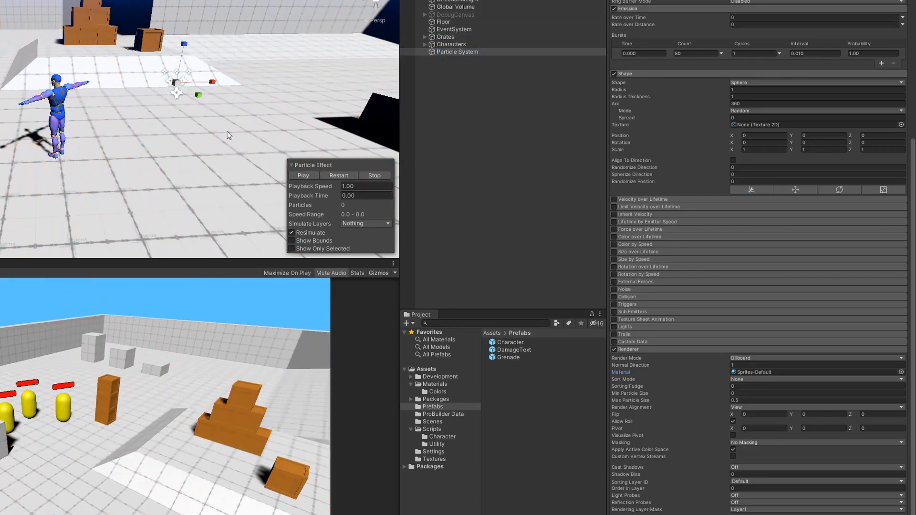
pyautogui.click(303, 175)
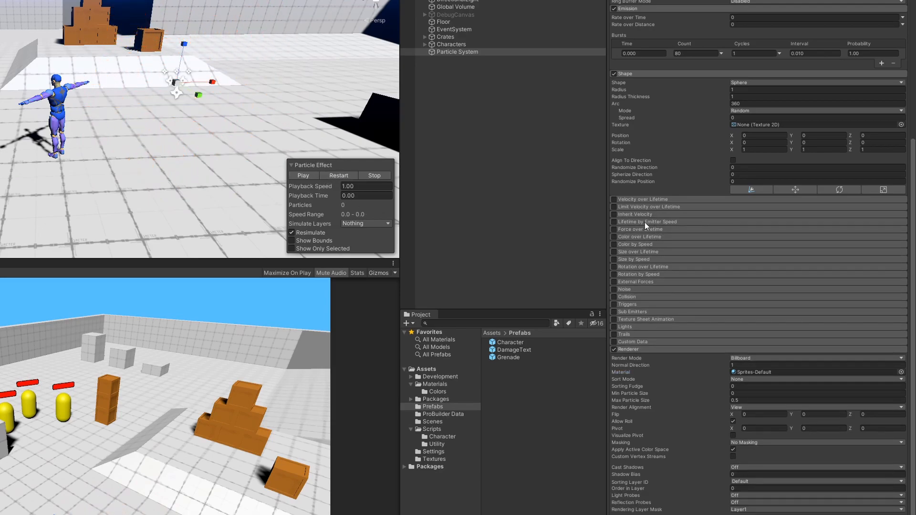
# Enable Color over Lifetime with a red to orange (~48%) to yellow gradient
pyautogui.click(613, 236)
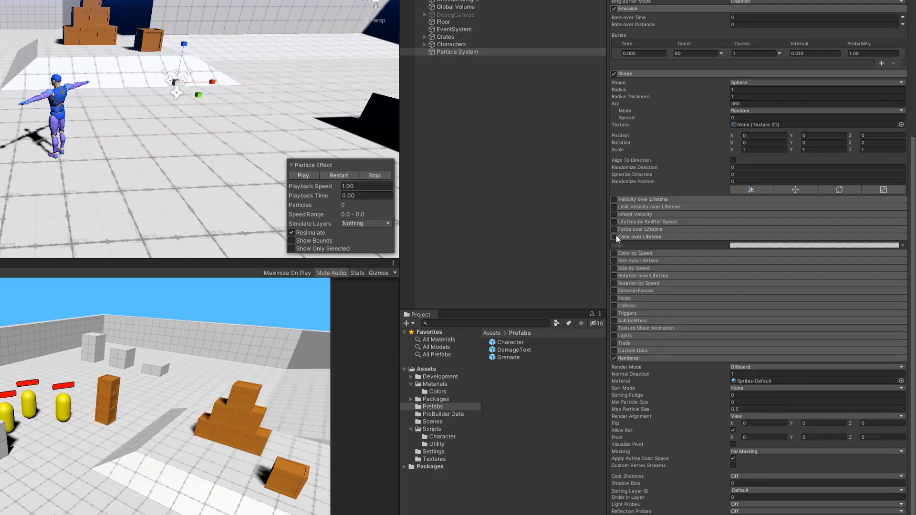
pyautogui.click(814, 245)
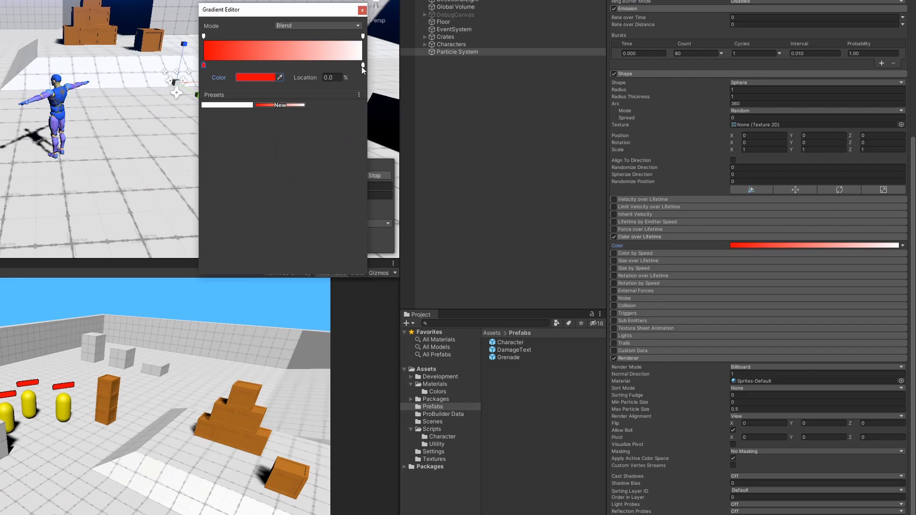
pyautogui.click(254, 77)
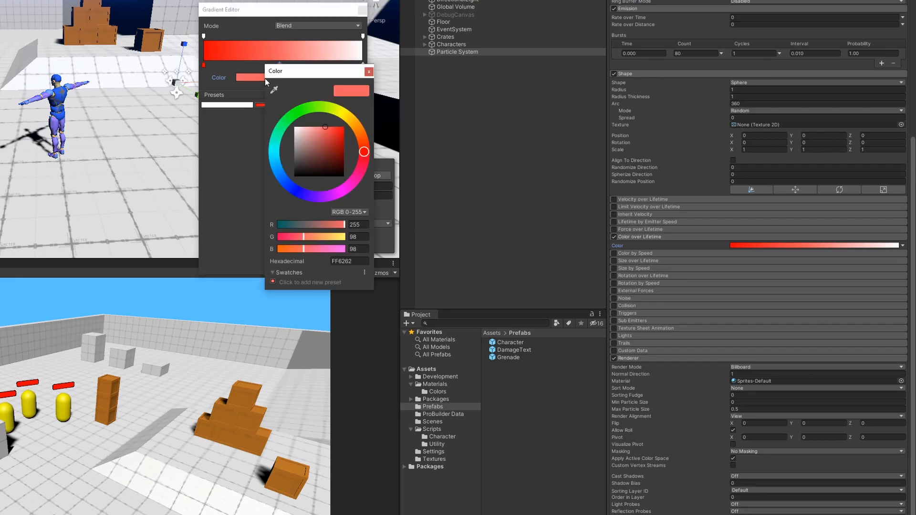
pyautogui.click(369, 71)
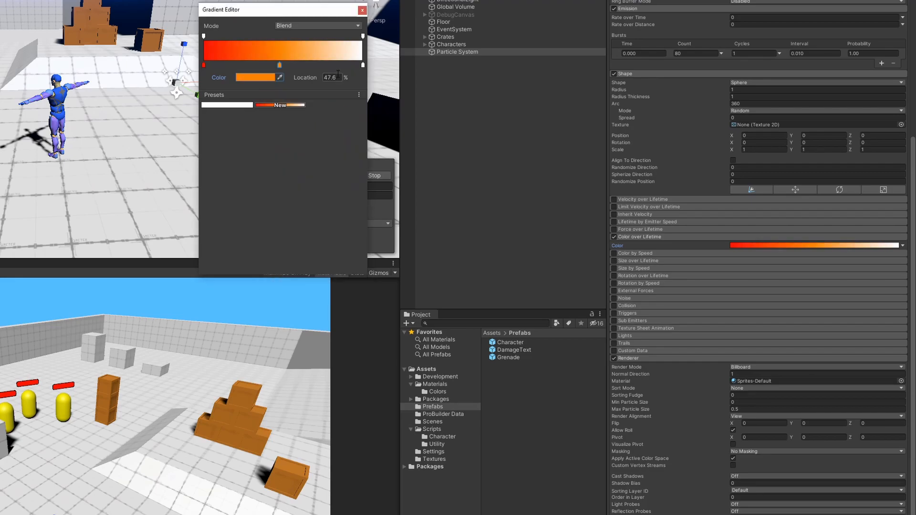
pyautogui.click(252, 77)
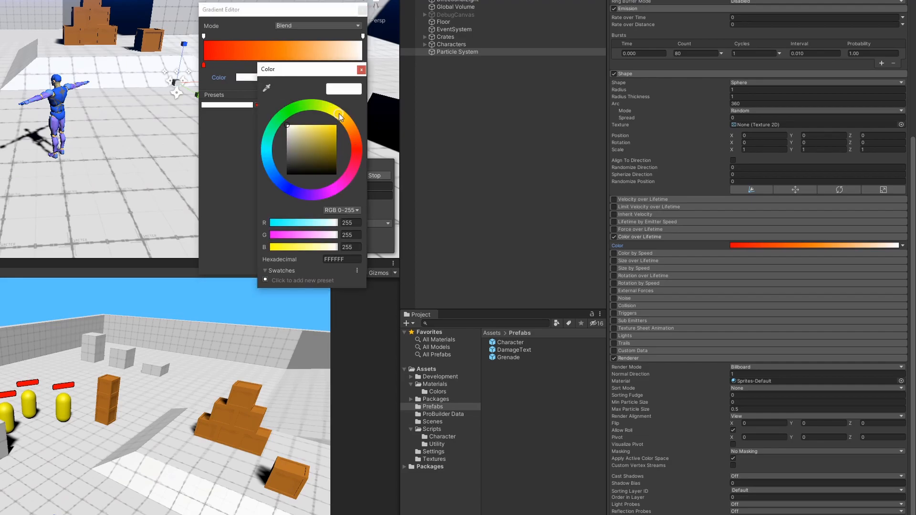
pyautogui.click(361, 68)
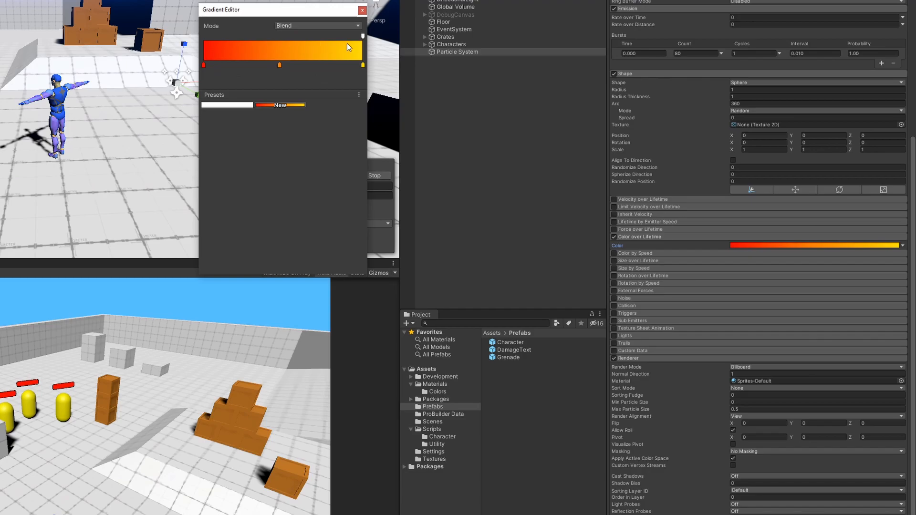
pyautogui.click(362, 36)
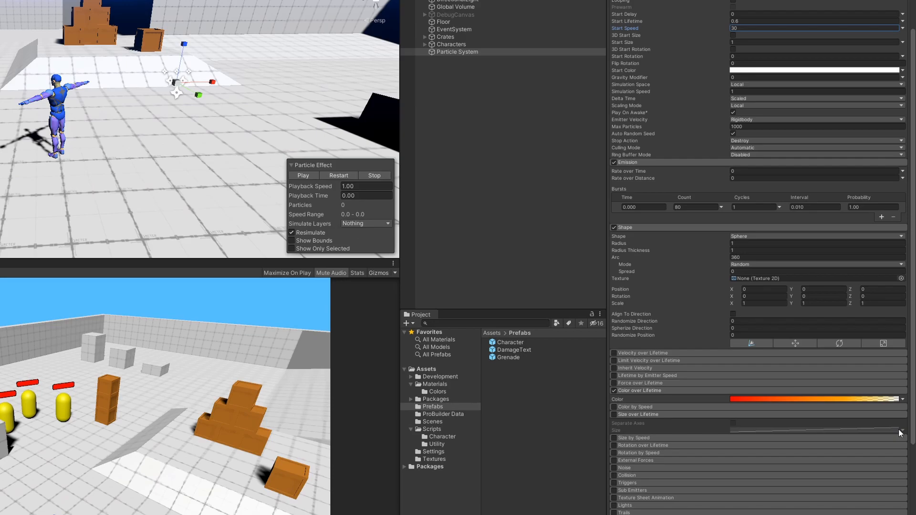
# Set Size over Lifetime between 3 and 0.2 and replay the particle preview
pyautogui.click(613, 414)
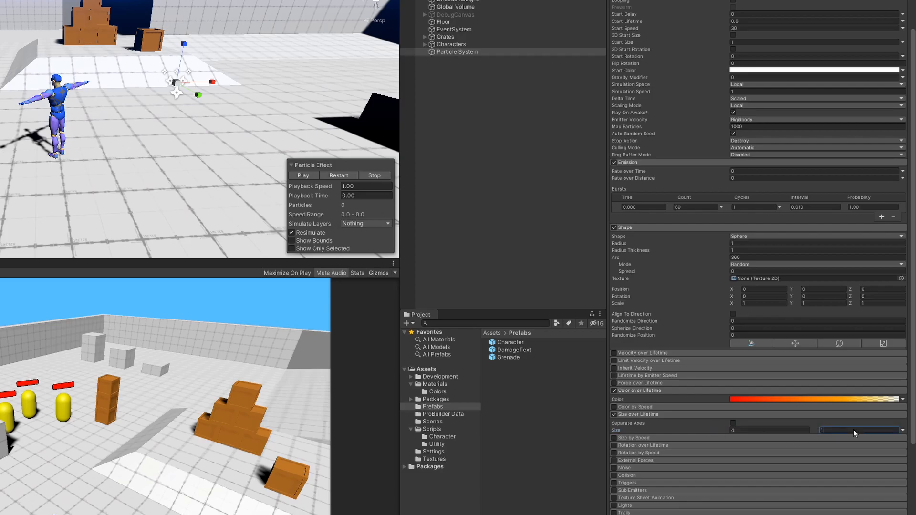
pyautogui.write('0.2')
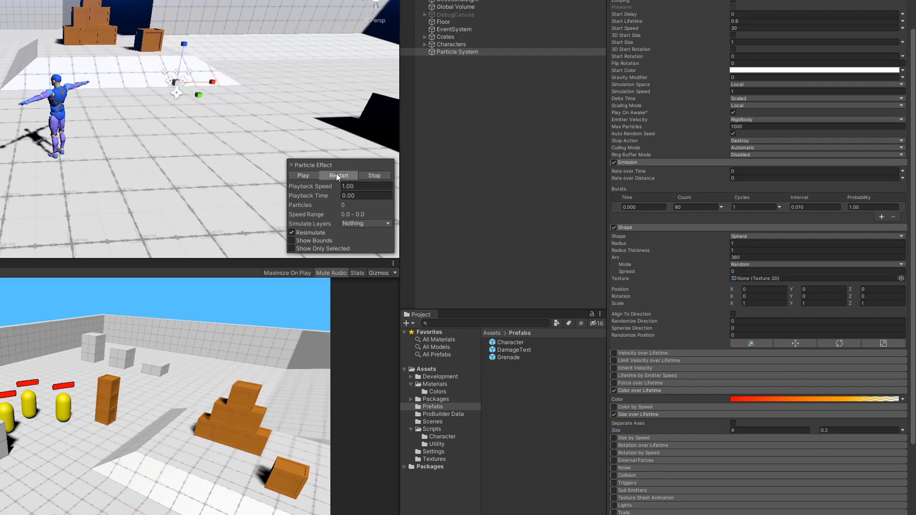
pyautogui.click(771, 430)
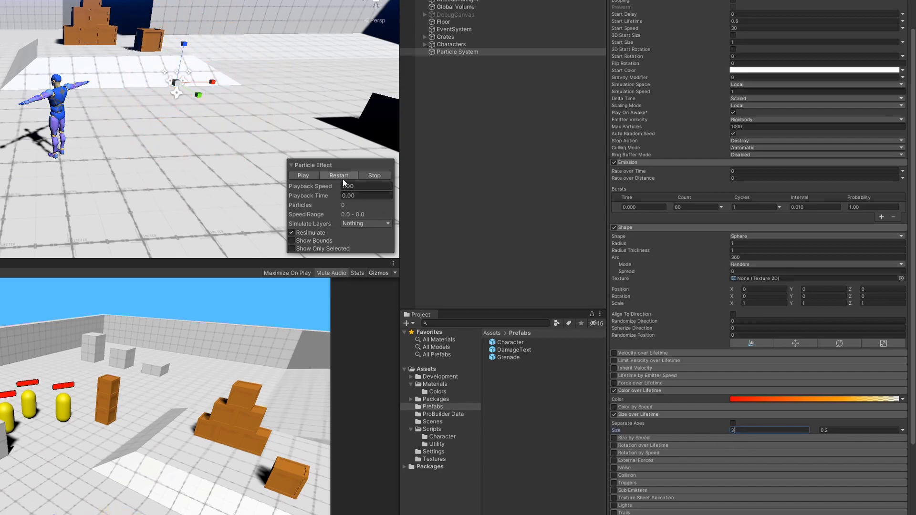
pyautogui.click(303, 175)
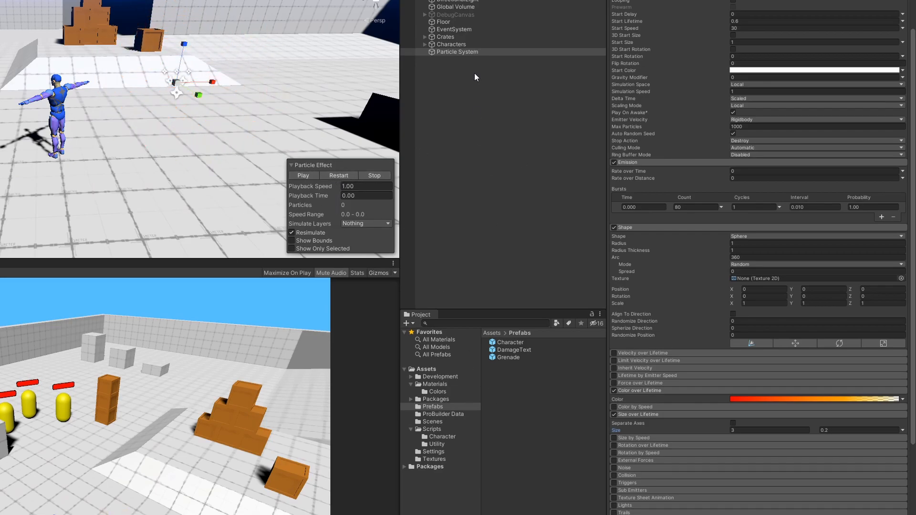
# Rename the Particle System object in the Hierarchy to 'Explode'
pyautogui.doubleClick(457, 51)
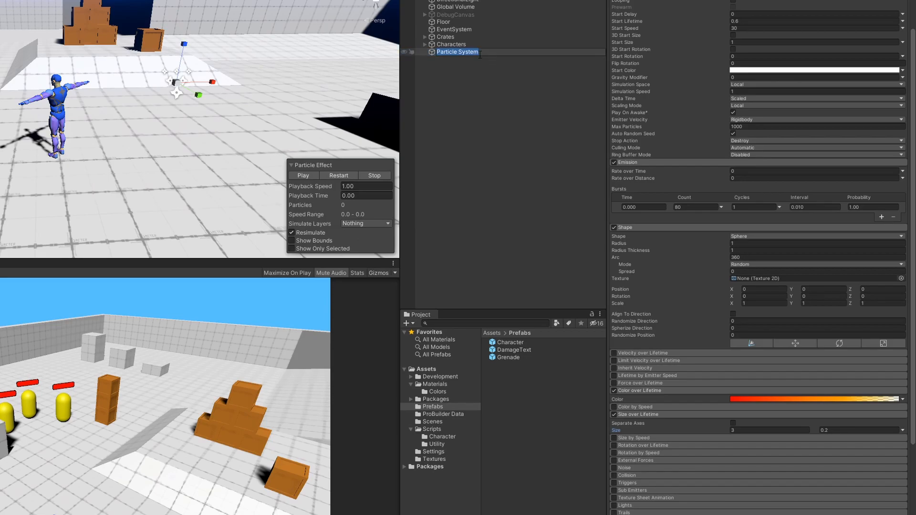
pyautogui.write('Explode')
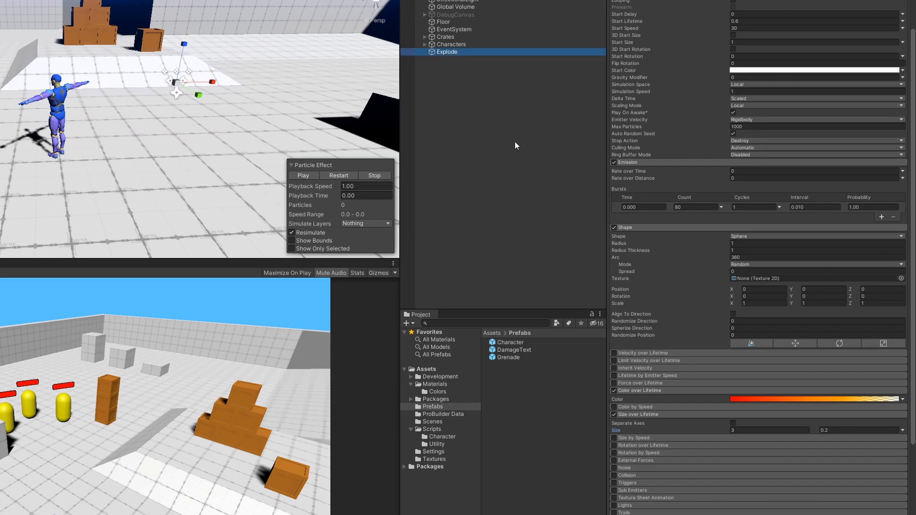
pyautogui.scroll(-3)
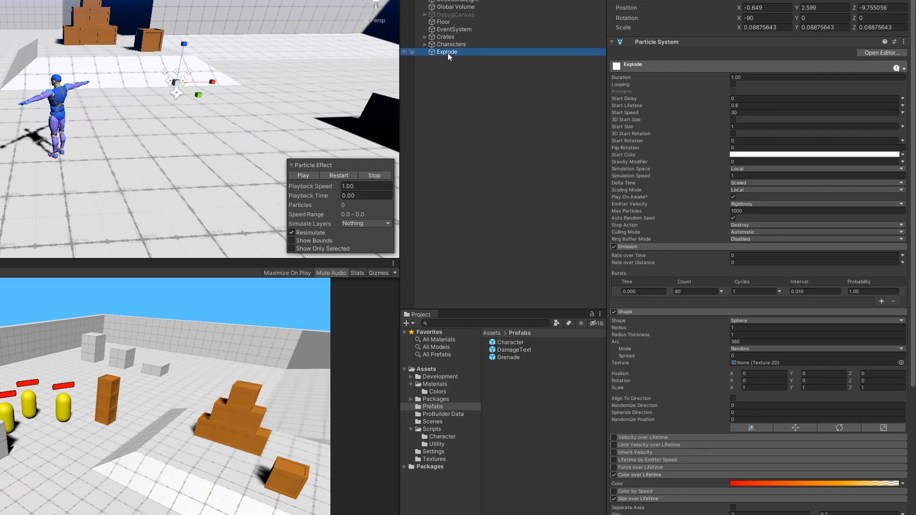
pyautogui.click(507, 364)
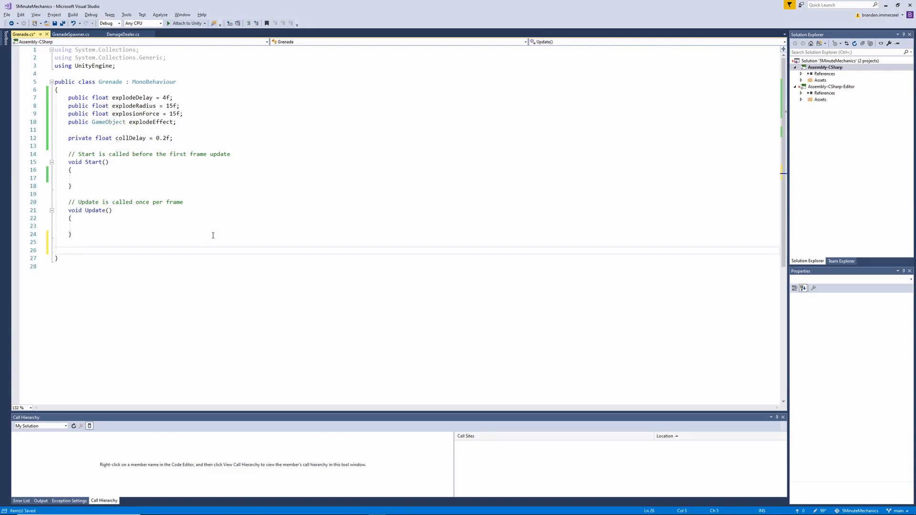
# Add Explode() and EnableCollider() methods, with EnableCollider setting SphereCollider isTrigger to false
pyautogui.write('private void Explode(')
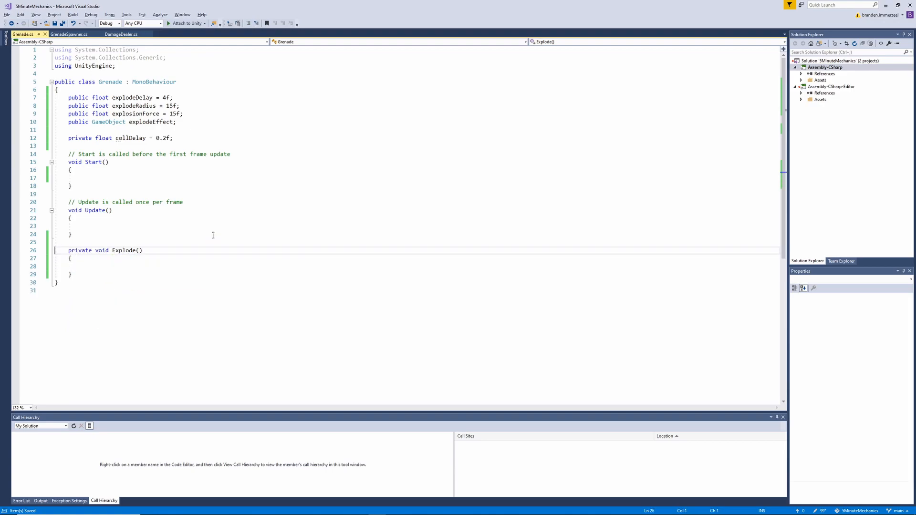
pyautogui.write('private void Enable')
pyautogui.write('GetComponent<Sphere>();')
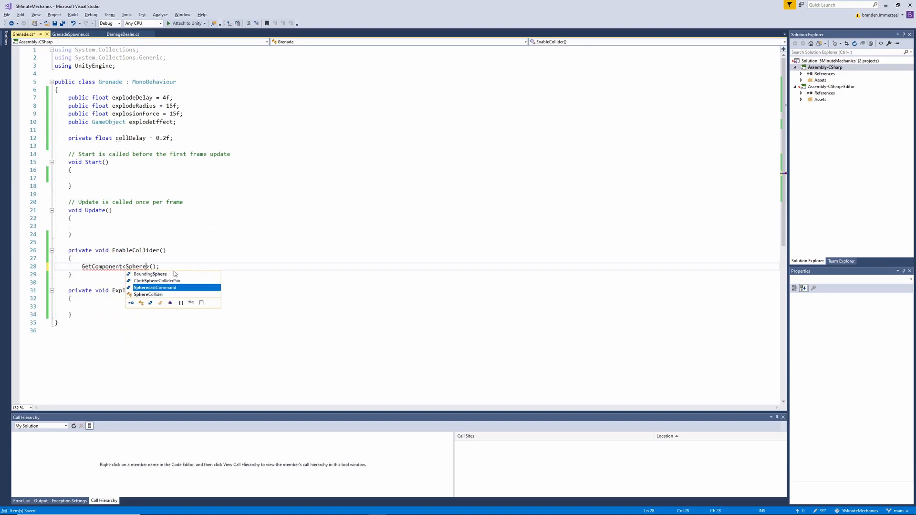
pyautogui.write('Collider().isTrigger = false')
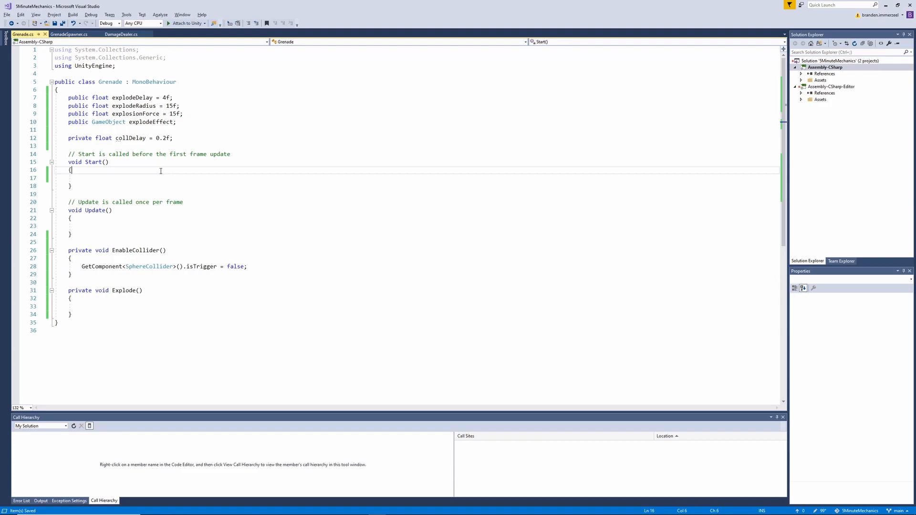
# Invoke EnableCollider after collDelay and Explode after explodeDelay in Start
pyautogui.write('in')
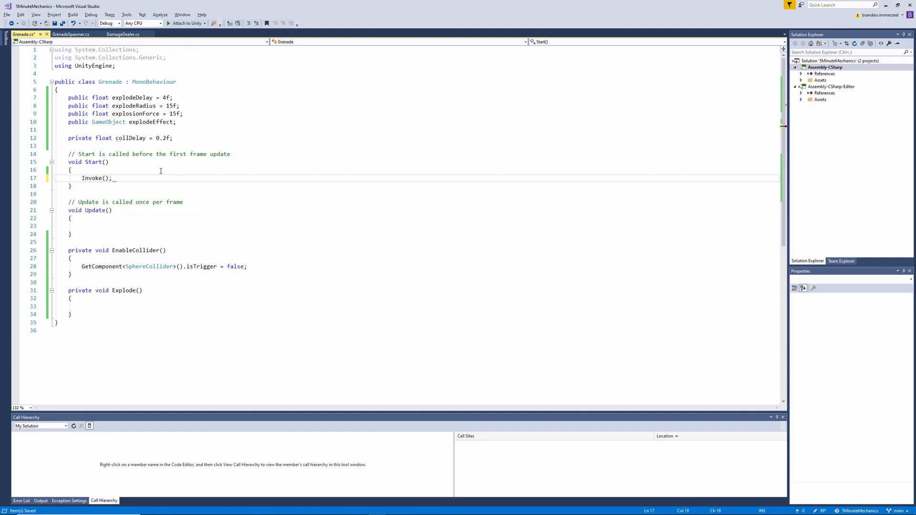
pyautogui.write('""')
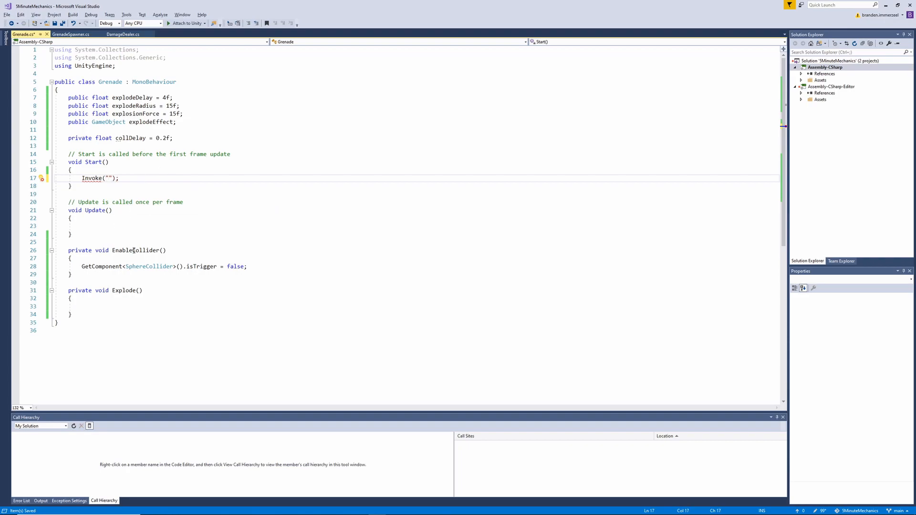
pyautogui.write('EnableCollider')
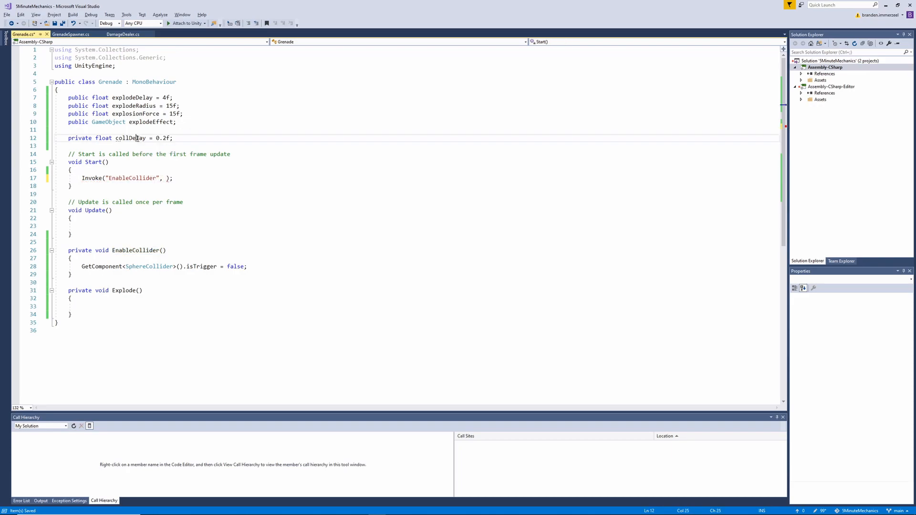
pyautogui.write('collDelay')
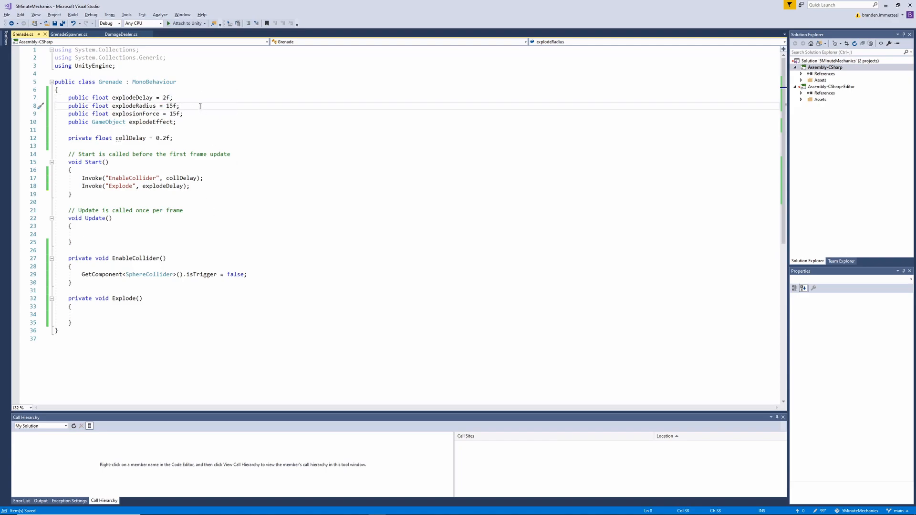
pyautogui.moveTo(267, 195)
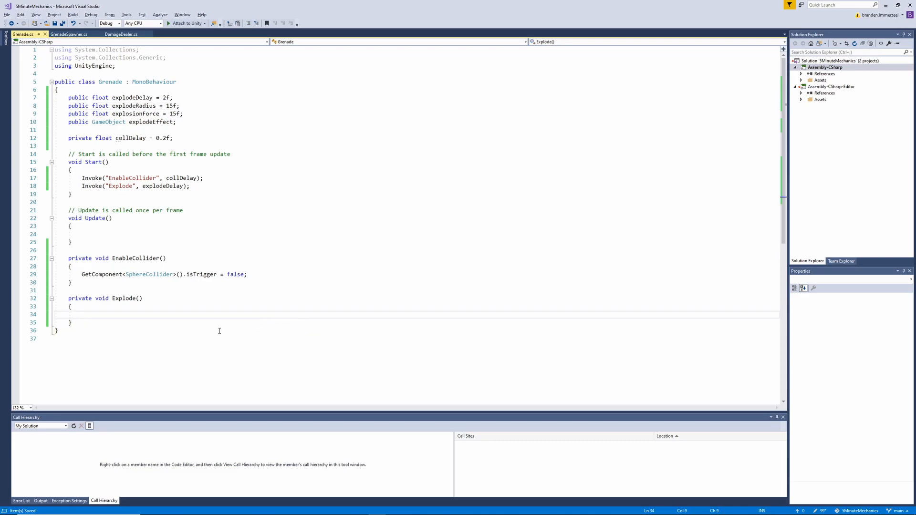
# In Explode, collect colliders with Physics.OverlapSphere at transform.position using explodeRadius
pyautogui.click(83, 315)
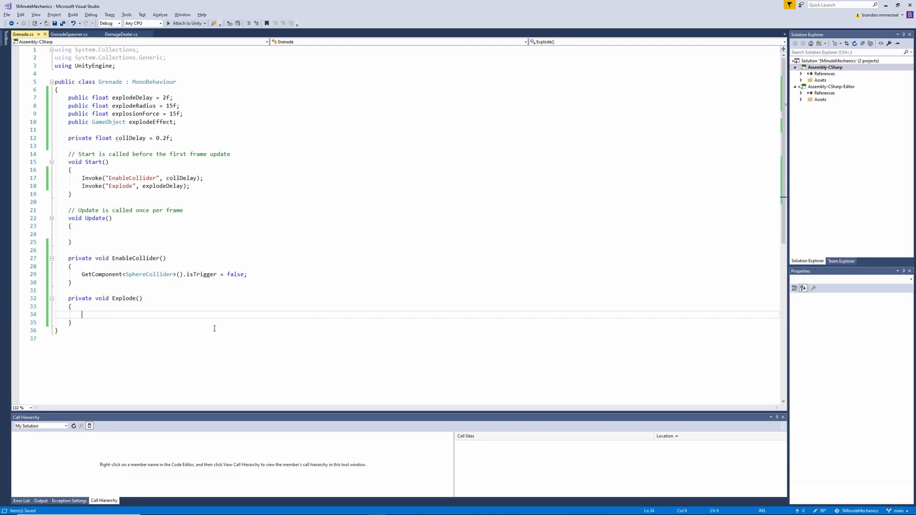
pyautogui.write('Collider[')
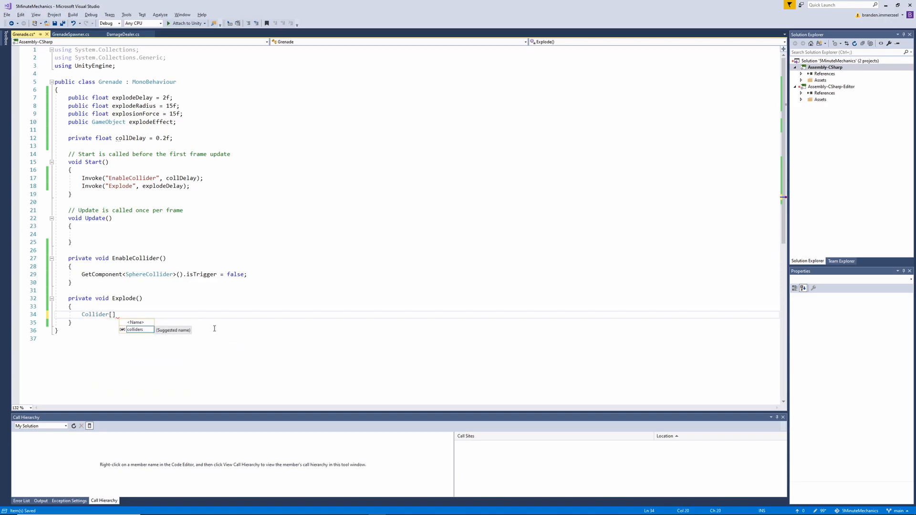
pyautogui.write('collidersHit = Ph')
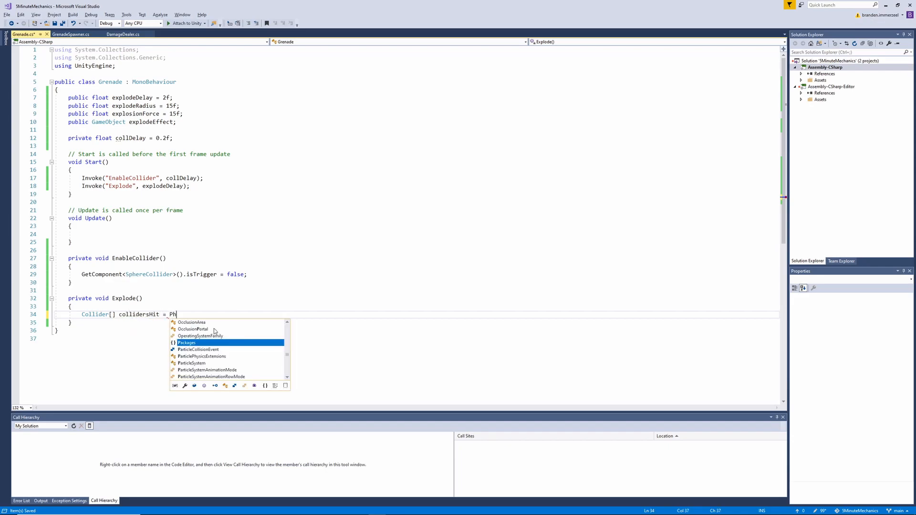
pyautogui.write('ysics.OverlapSphere(transform.position, );')
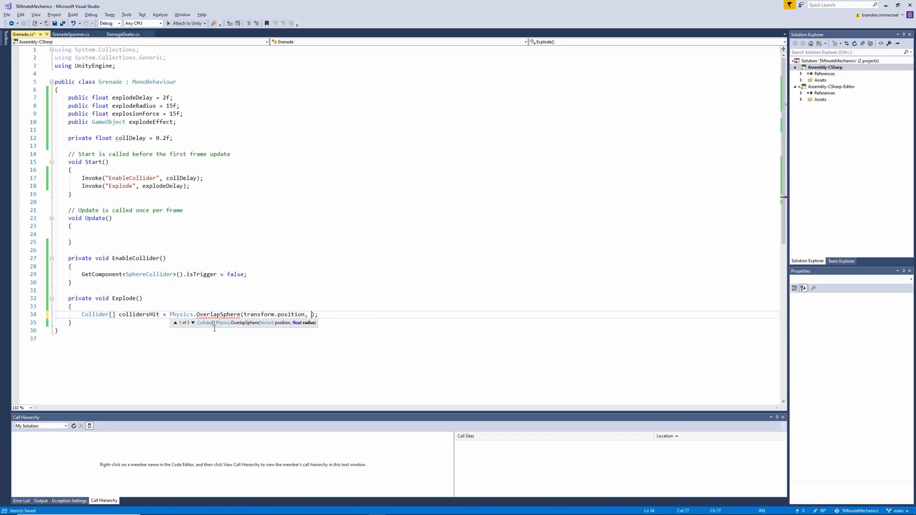
pyautogui.write('radius')
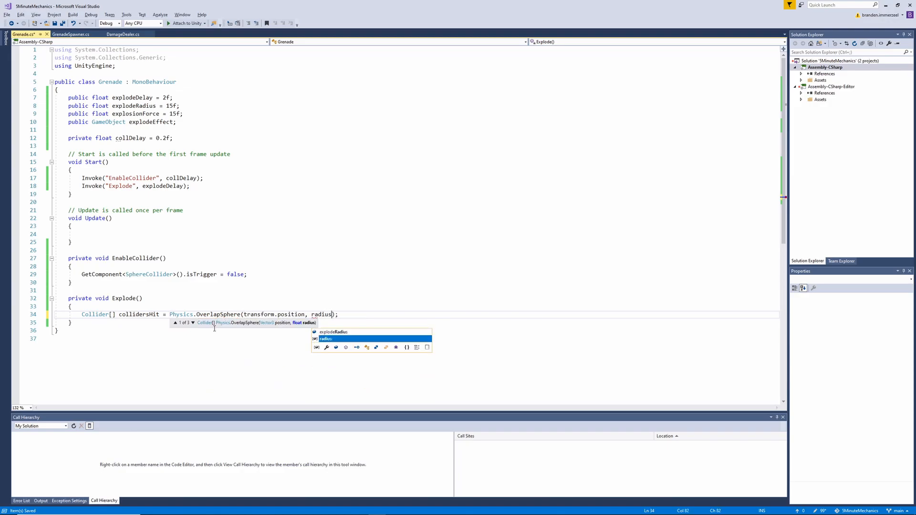
pyautogui.write('explodeRadius')
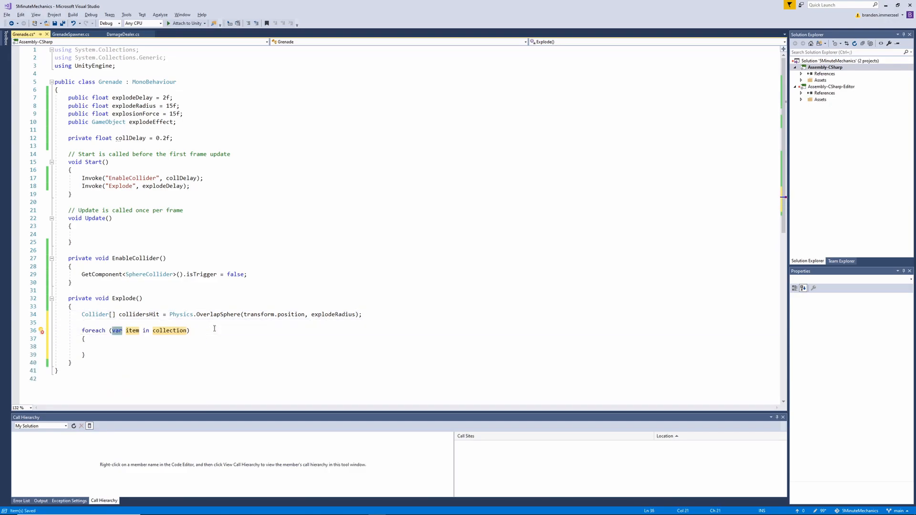
# Loop over the hit colliders and apply AddExplosionForce to each Rigidbody with ForceMode.Impulse
pyautogui.write('Collide')
pyautogui.click(416, 347)
pyautogui.write('Rigidbody rigid')
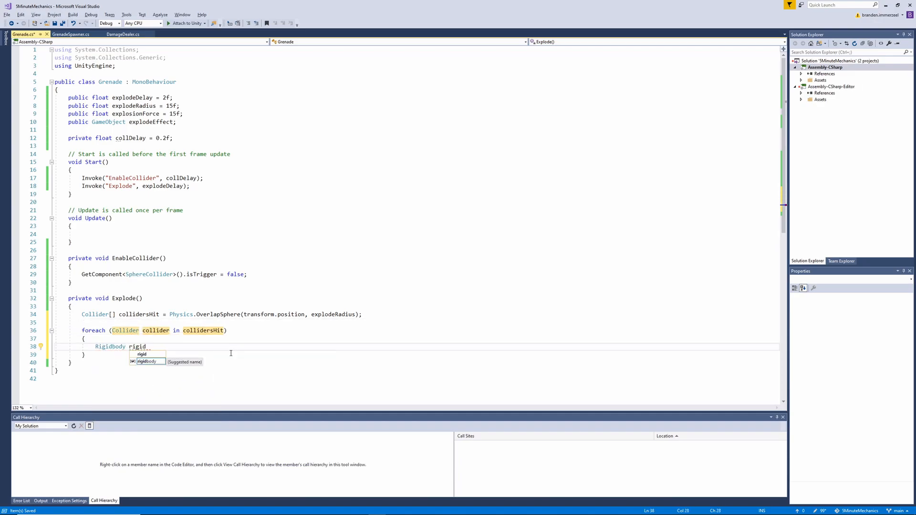
pyautogui.write('= collider.GetComponent<Rigidbody();')
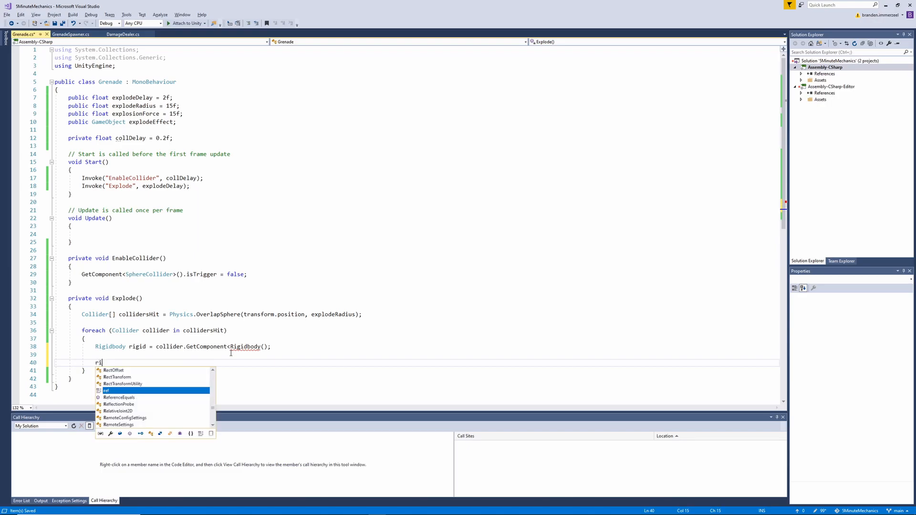
pyautogui.write('gid.')
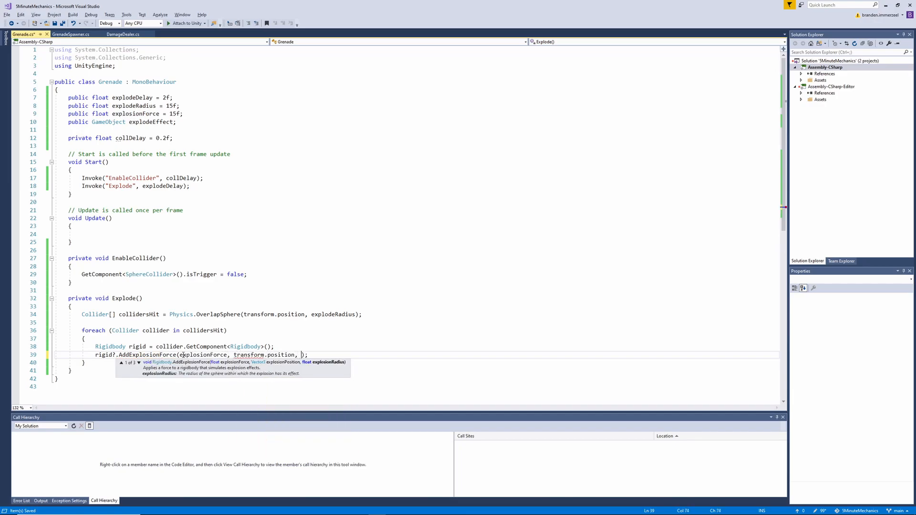
pyautogui.write('radi')
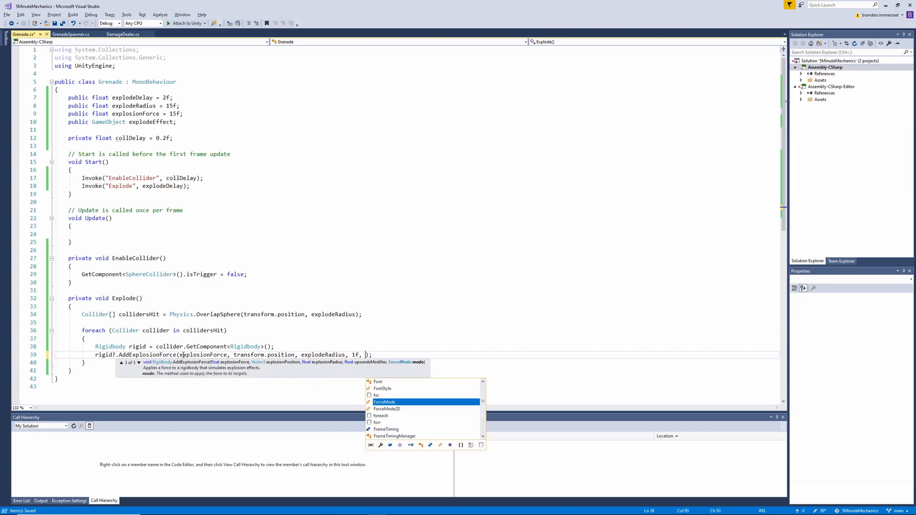
pyautogui.write('Impulse')
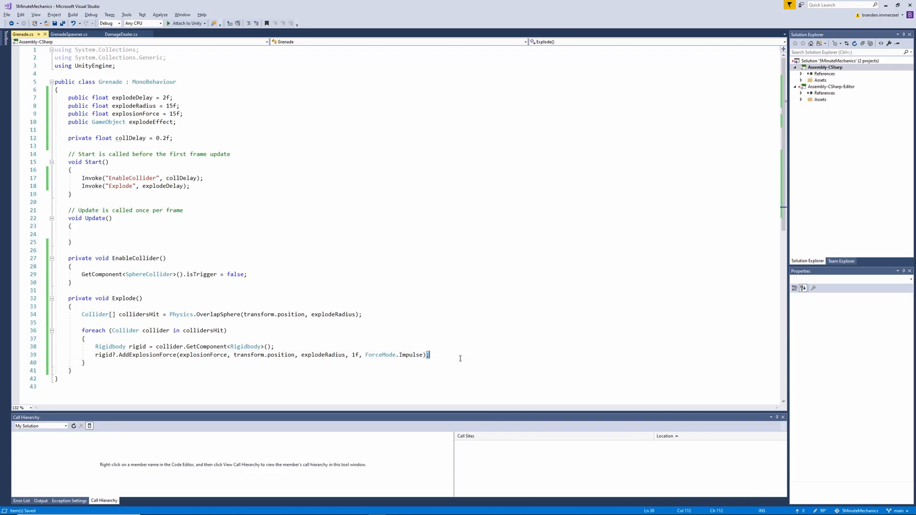
# Duplicate the Rigidbody lines into a Character lookup calling character?.TakeDamage, with damage = 20
pyautogui.moveTo(429, 354); pyautogui.dragTo(85, 338)
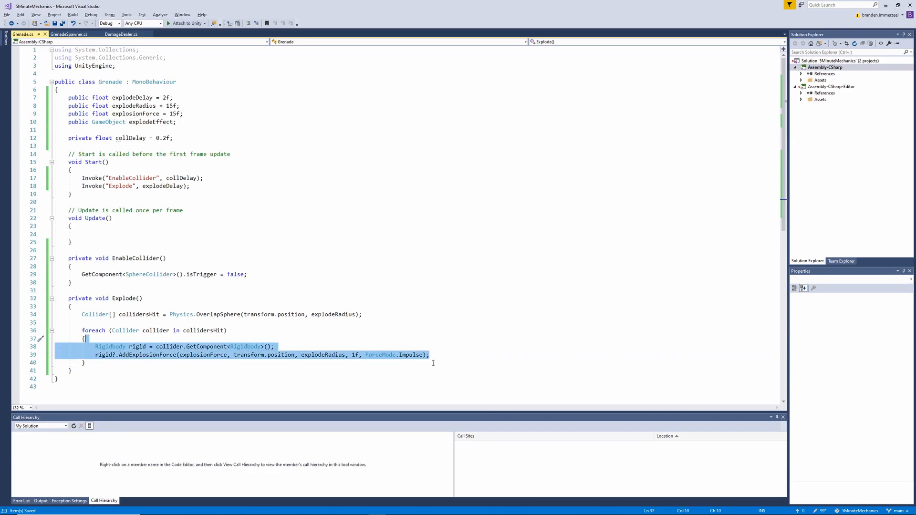
pyautogui.click(428, 354)
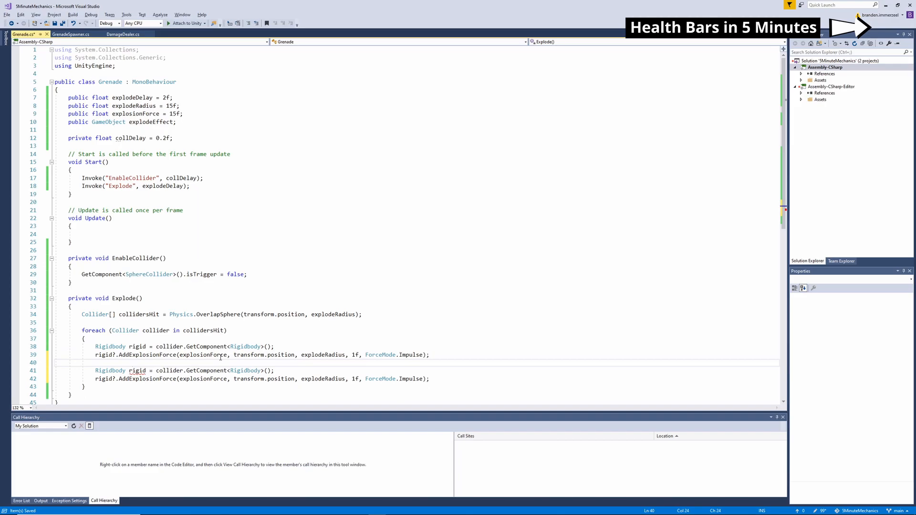
pyautogui.write('Character')
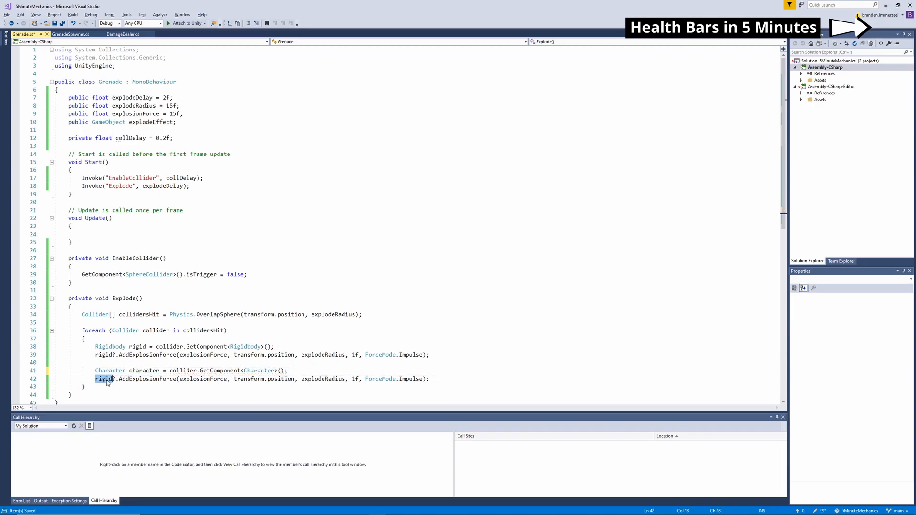
pyautogui.write('character?.Take')
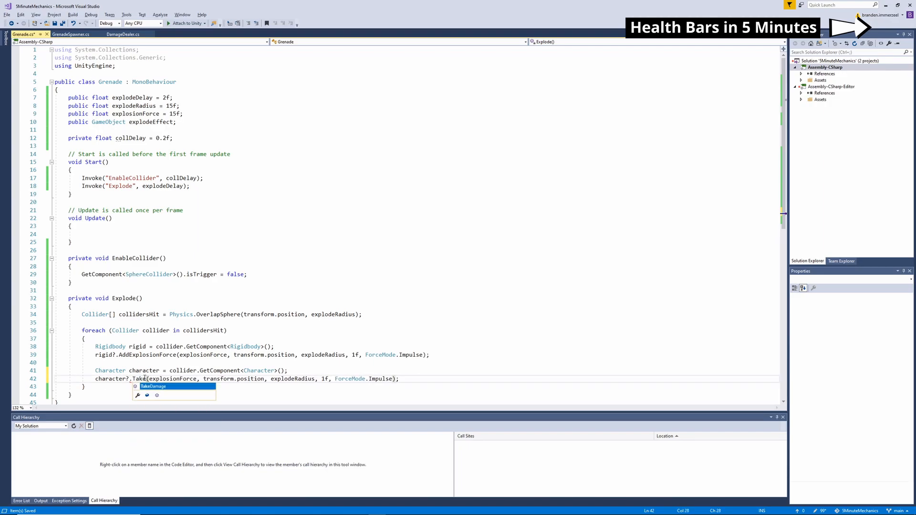
pyautogui.press('Tab')
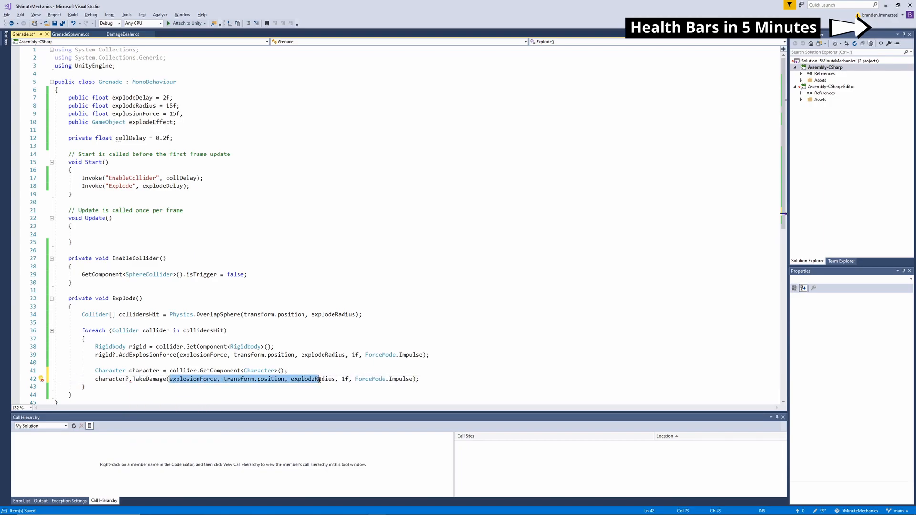
pyautogui.press('Delete')
pyautogui.write('public int damage =')
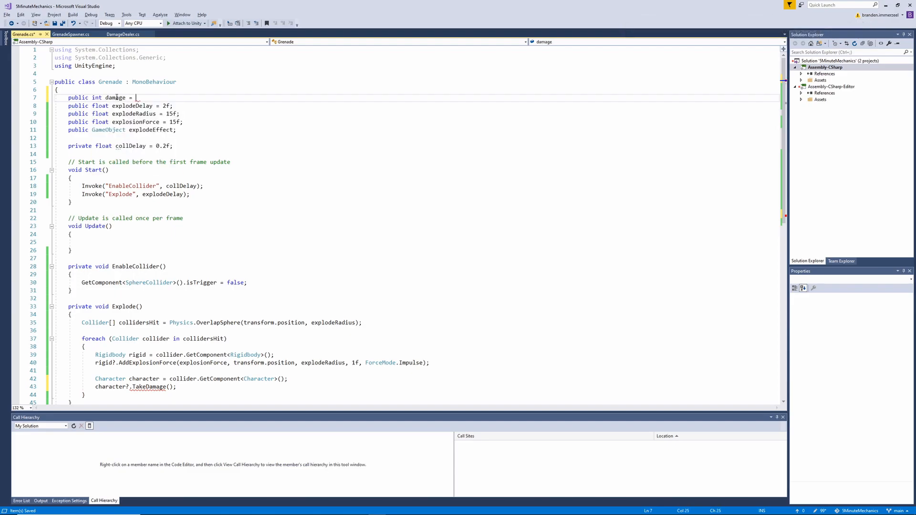
pyautogui.write('20;')
pyautogui.click(136, 387)
pyautogui.write('damage')
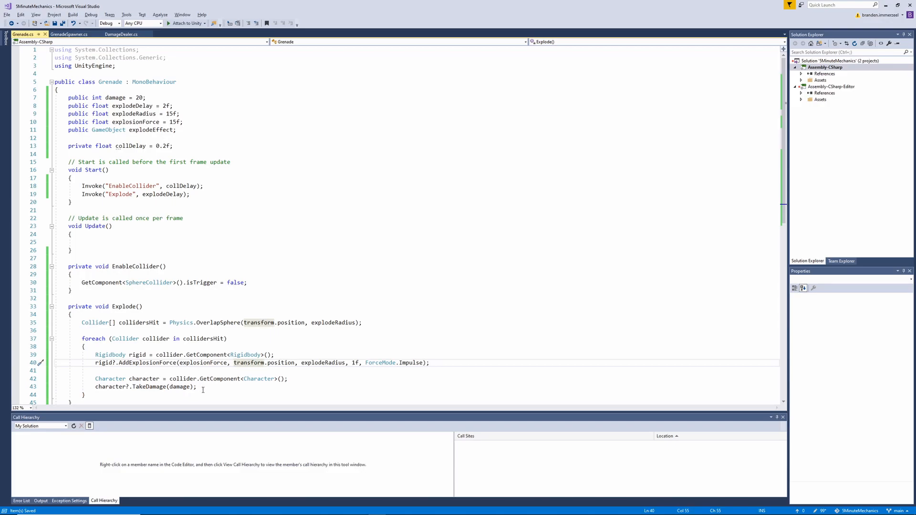
# After the loop, instantiate explodeEffect at transform.position with Quaternion.identity, then Destroy(gameObject)
pyautogui.scroll(-3)
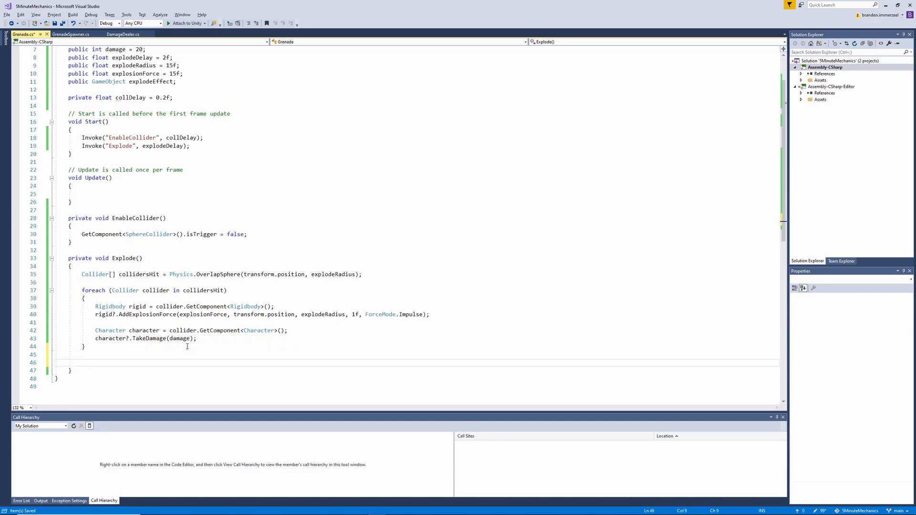
pyautogui.doubleClick(151, 81)
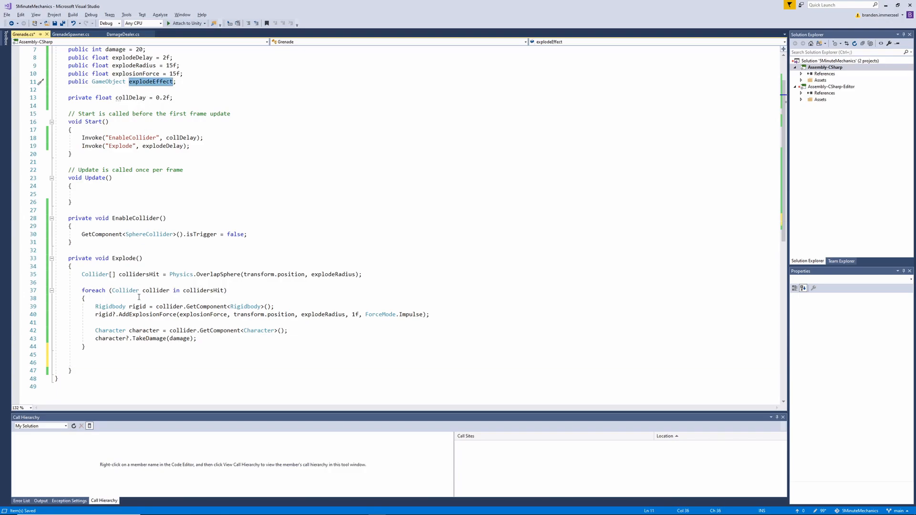
pyautogui.write('Instantiate();')
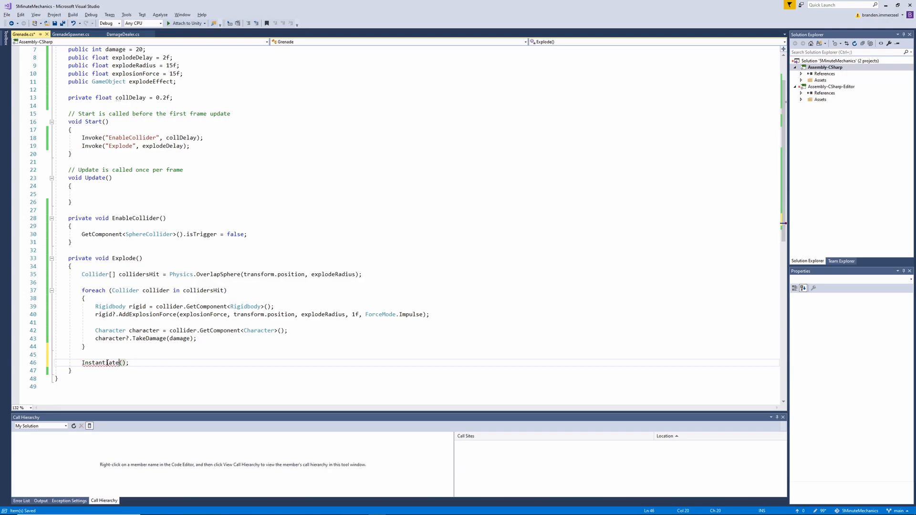
pyautogui.write('explodeEffect, transform.position,')
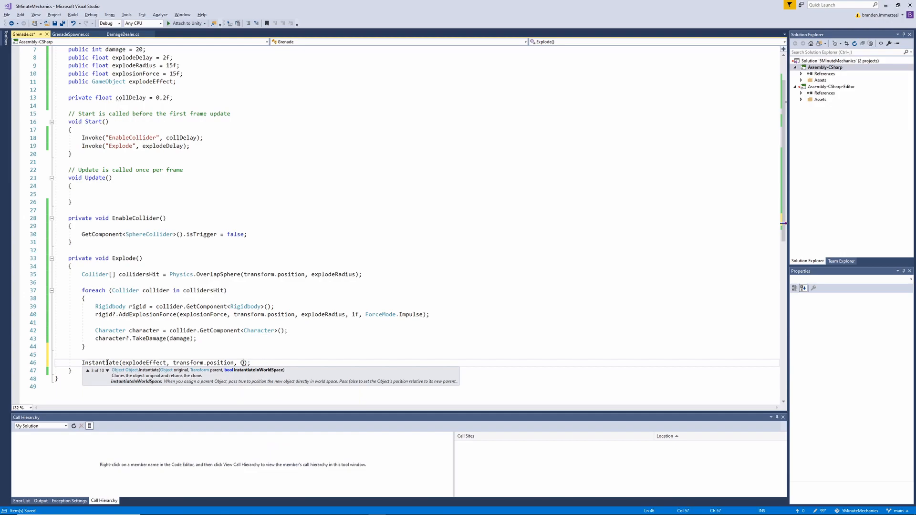
pyautogui.write('Quaternion.identity')
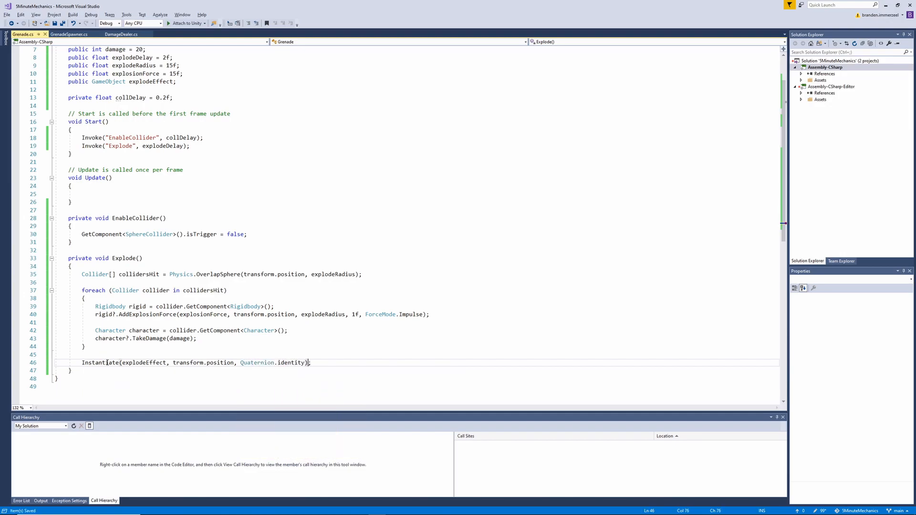
pyautogui.write('Destroy()')
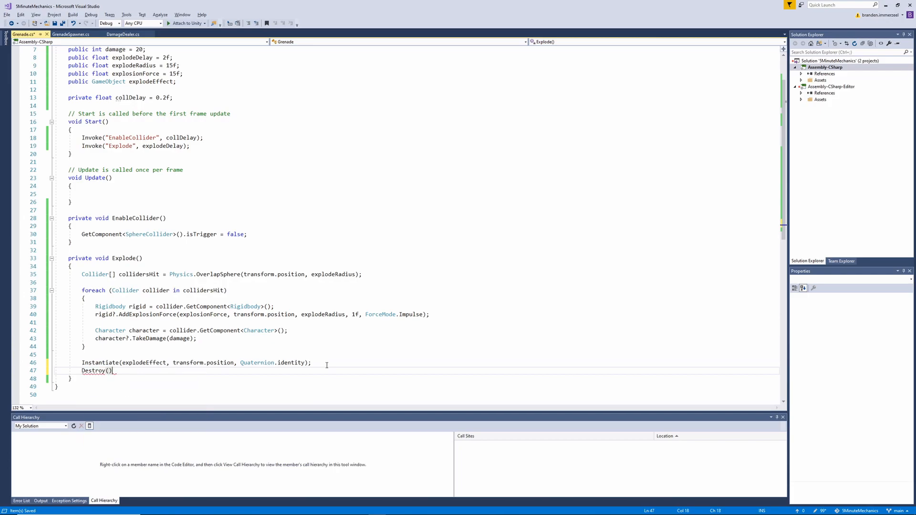
pyautogui.write('gameObject')
pyautogui.write('if(')
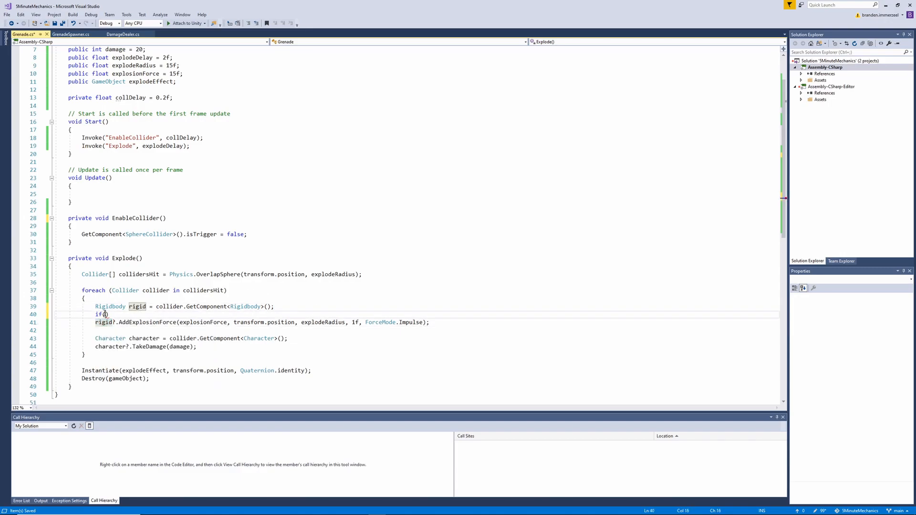
# Guard AddExplosionForce with if (rigid != null) and begin an if (Character check
pyautogui.write('rigid !=')
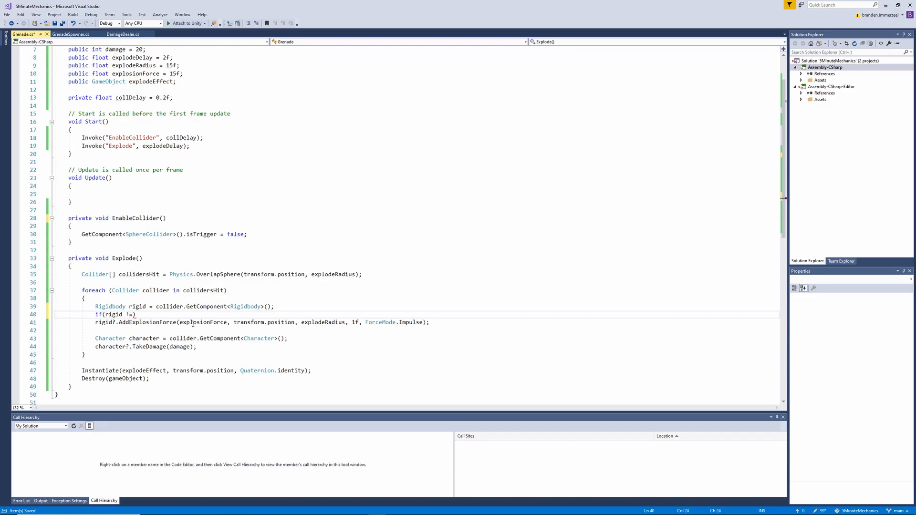
pyautogui.write('n')
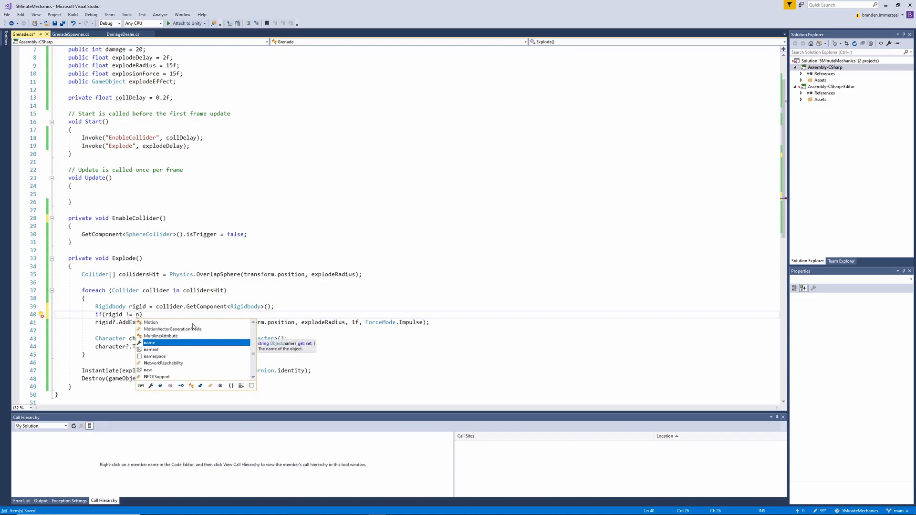
pyautogui.write('null')
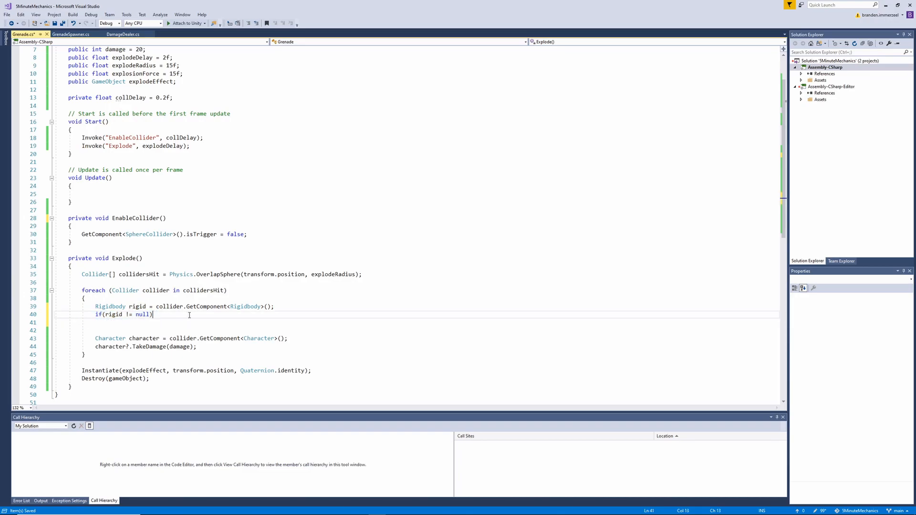
pyautogui.write('rigid.AddExplosionForce(explosionForce, transform.position, explodeRadius, 1f, ForceMode.Impulse);')
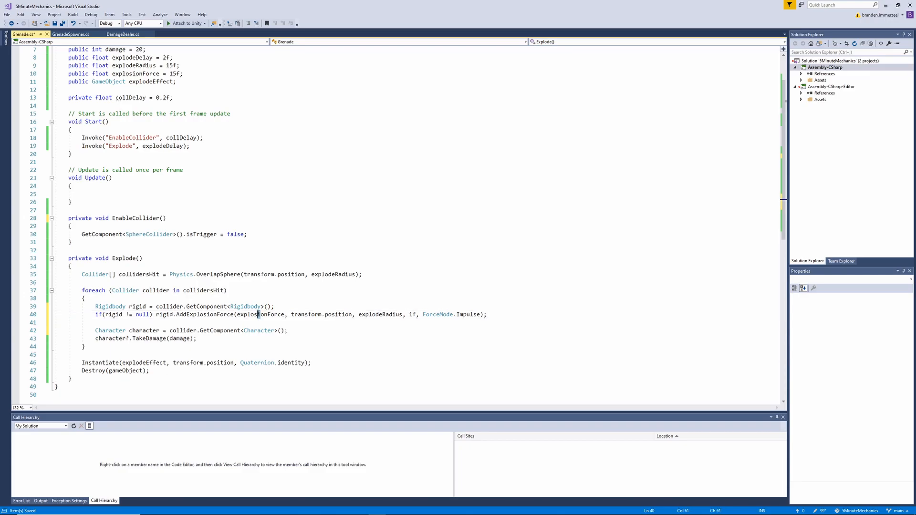
pyautogui.write('if(')
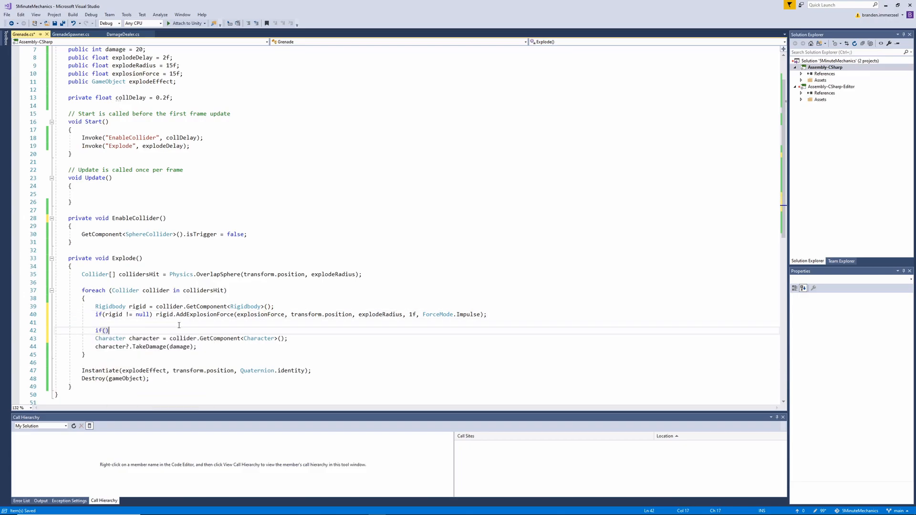
pyautogui.write('Character')
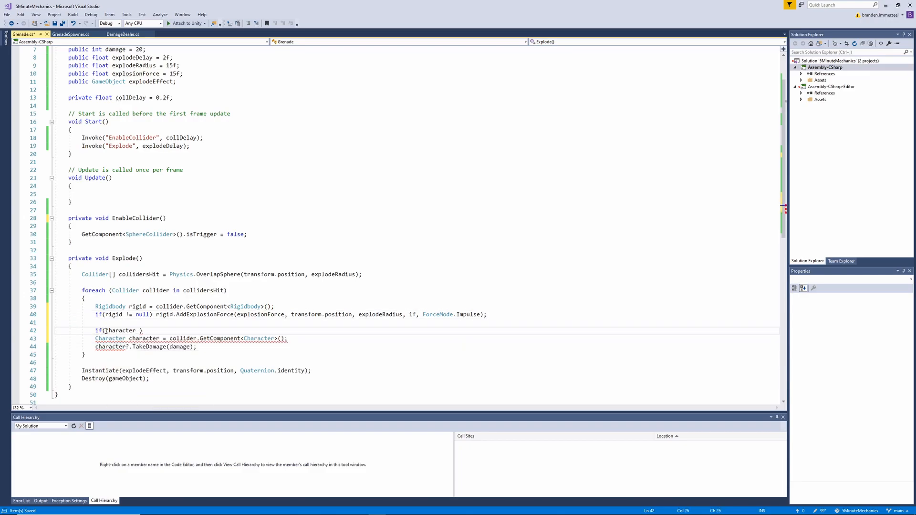